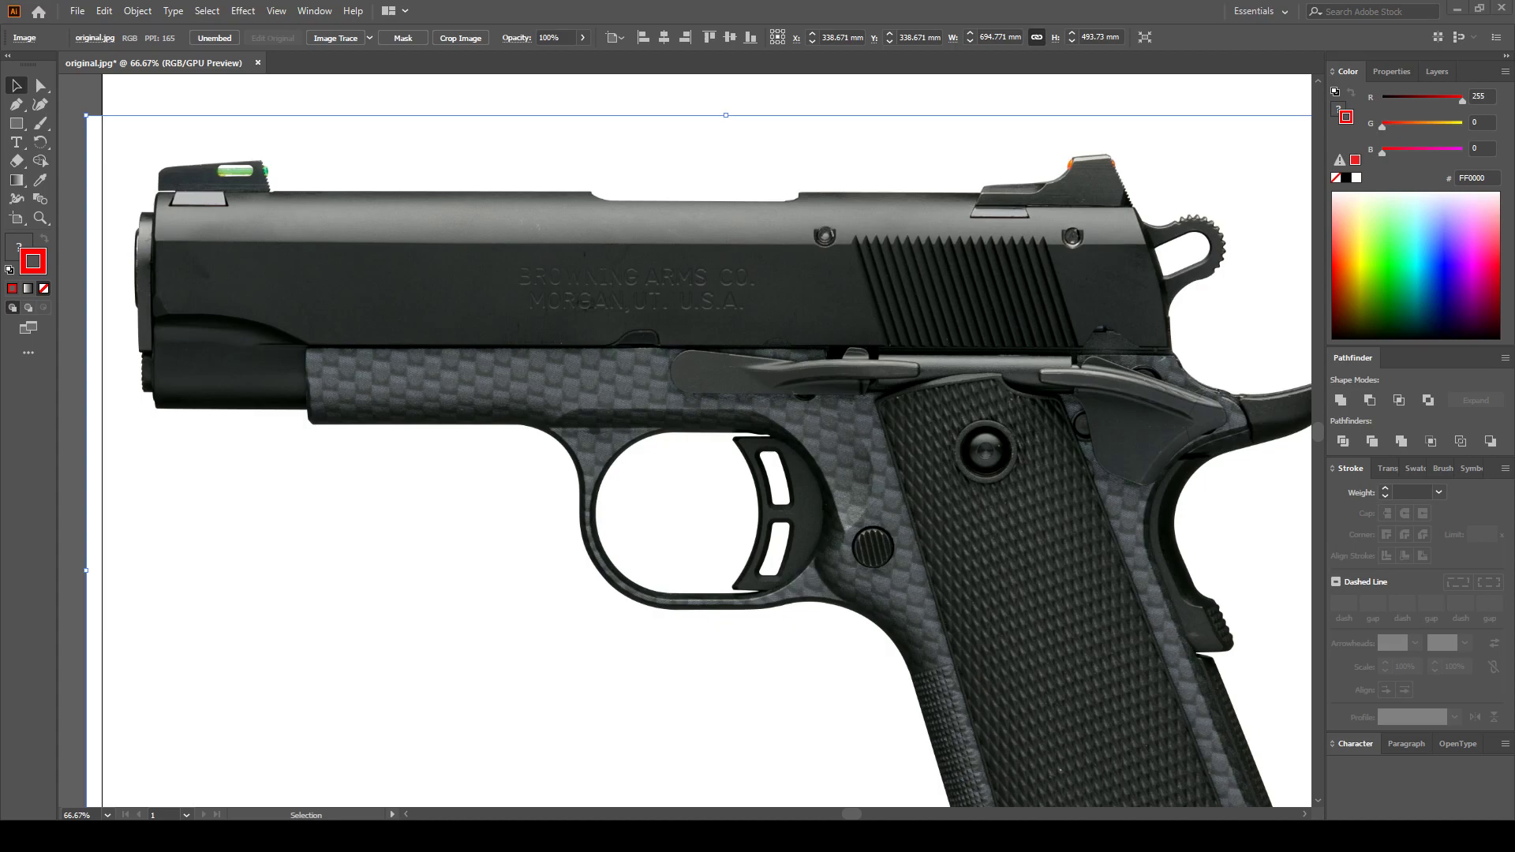
mouse_move(700, 403)
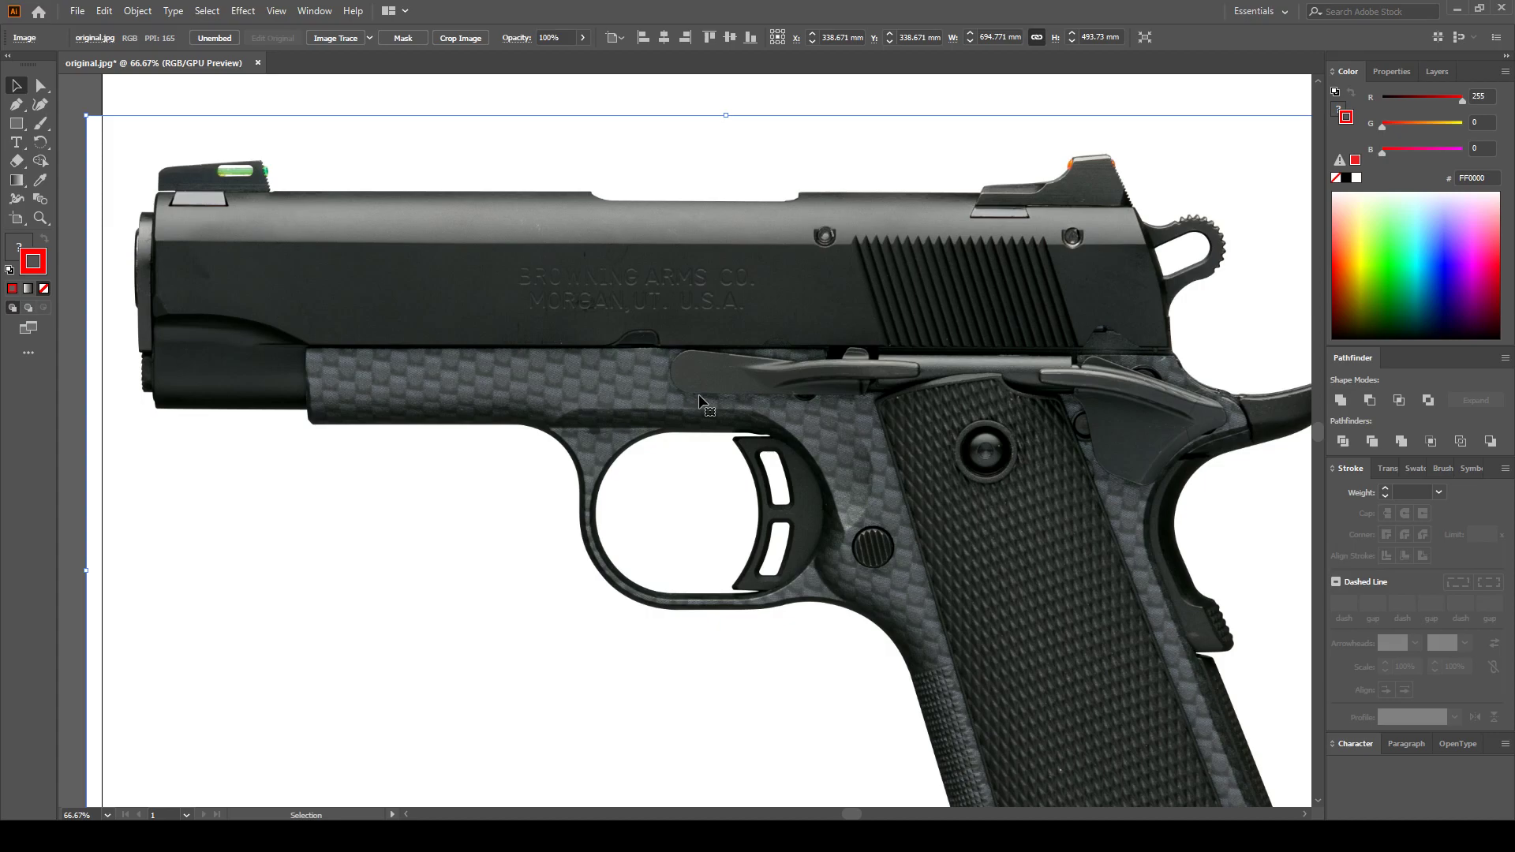
mouse_move(761, 440)
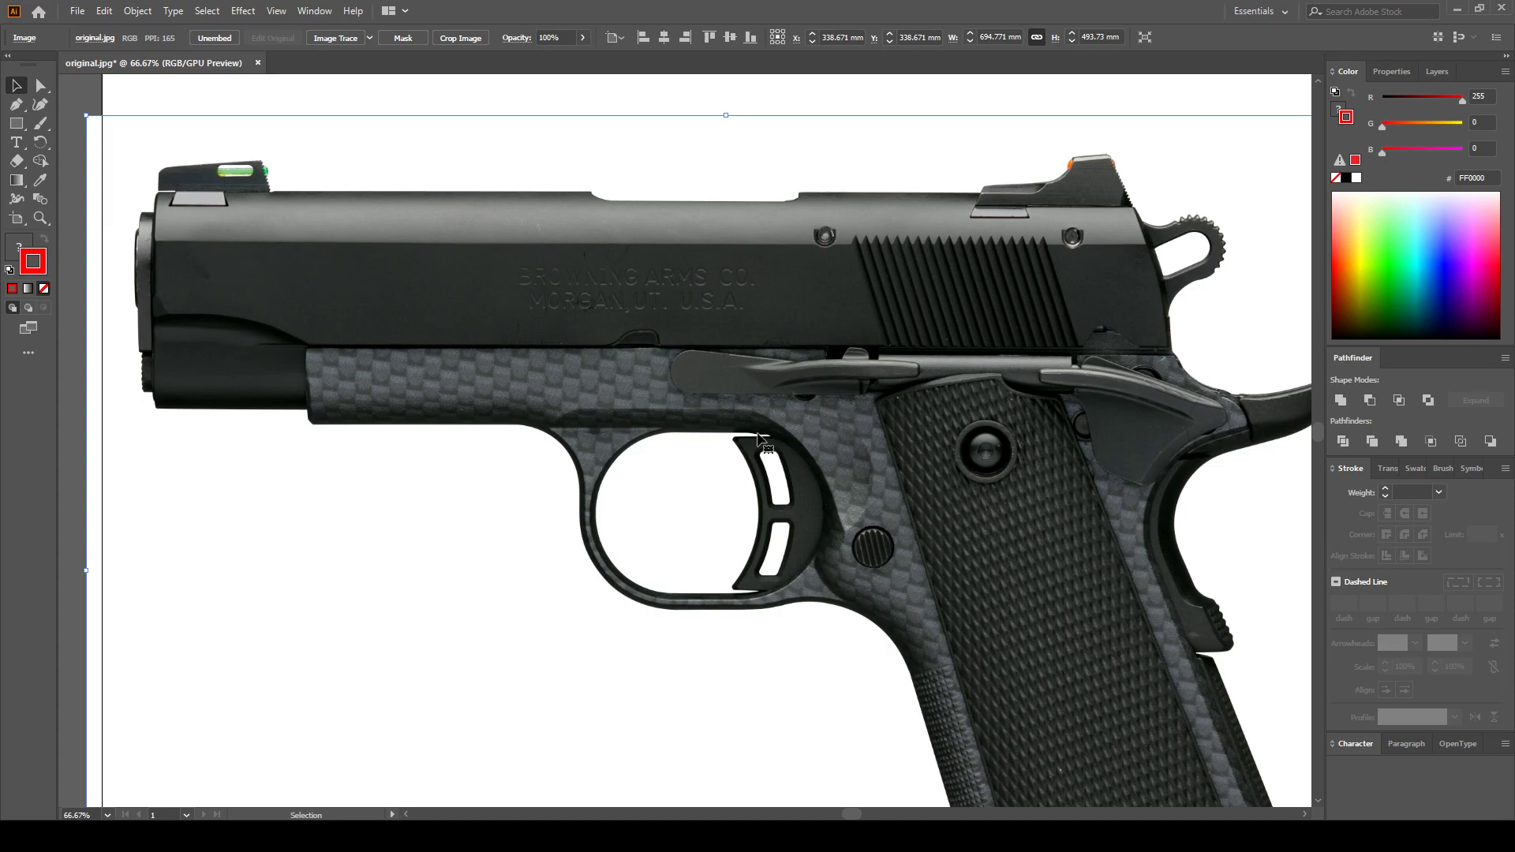
mouse_move(696, 265)
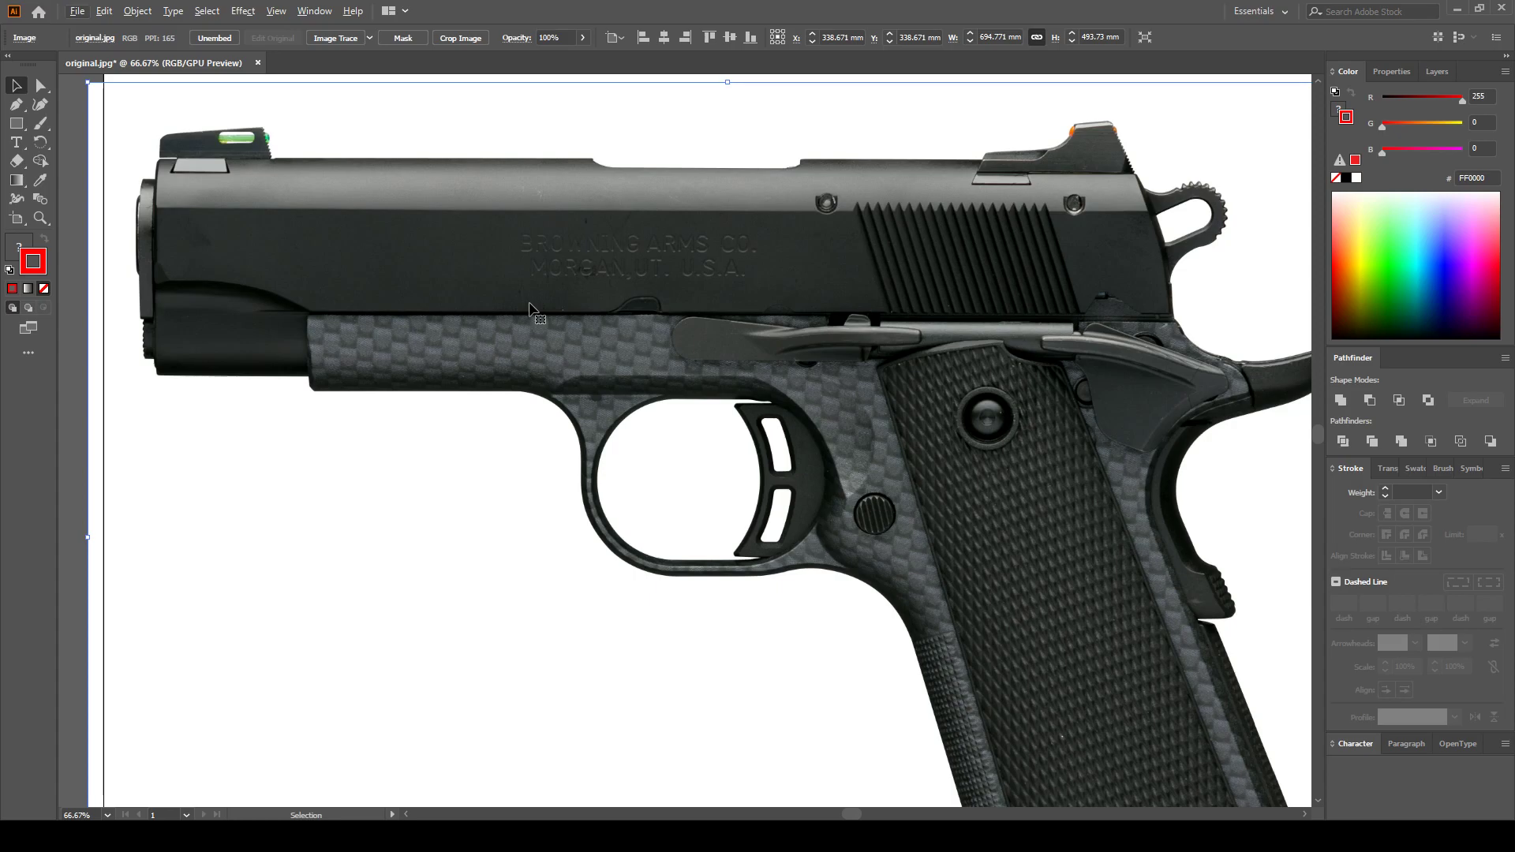
mouse_move(1048, 344)
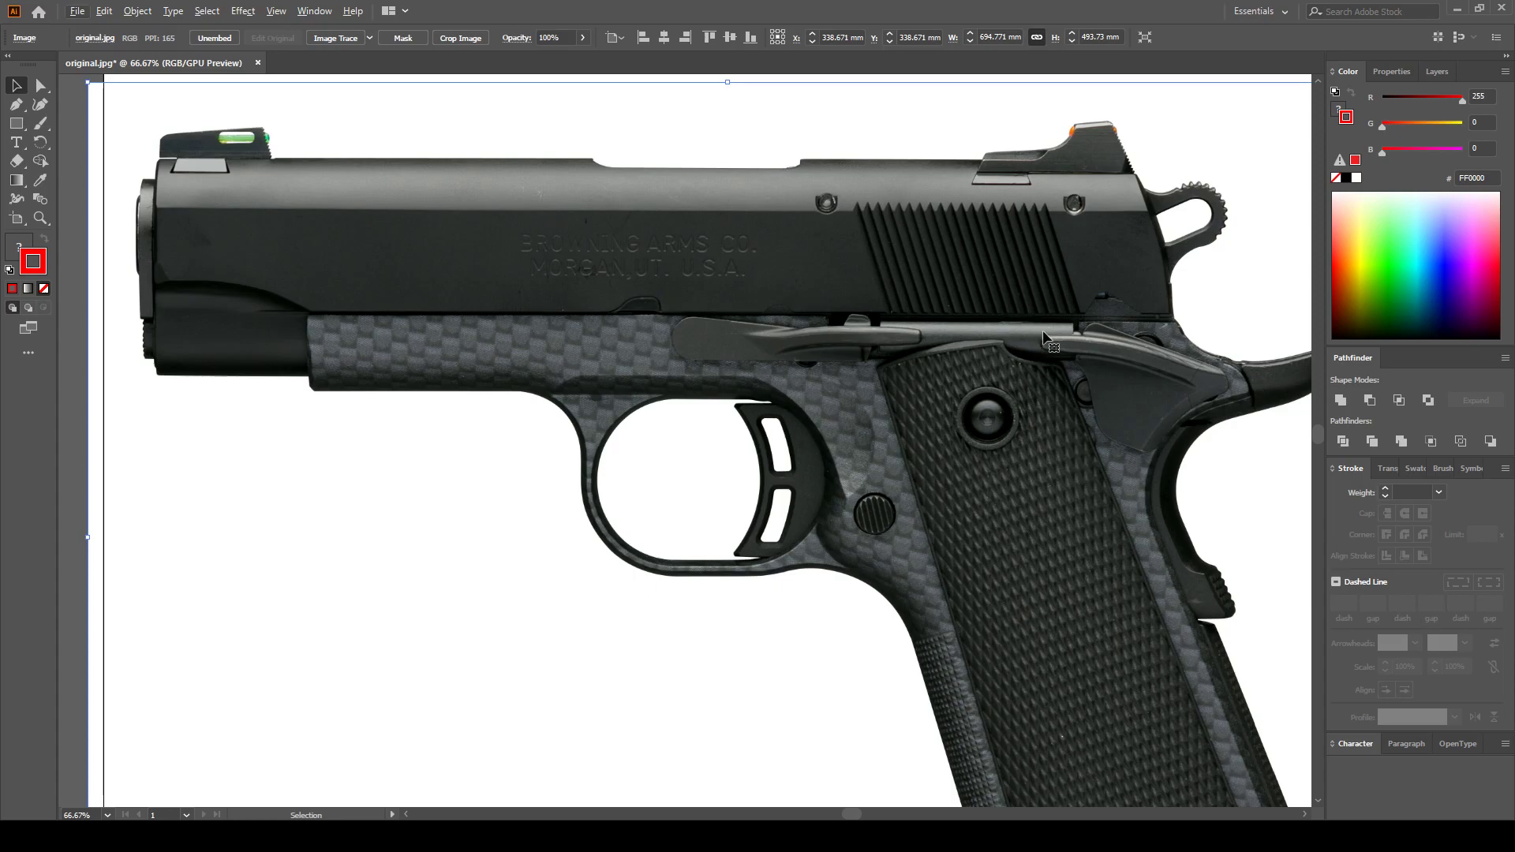
mouse_move(867, 294)
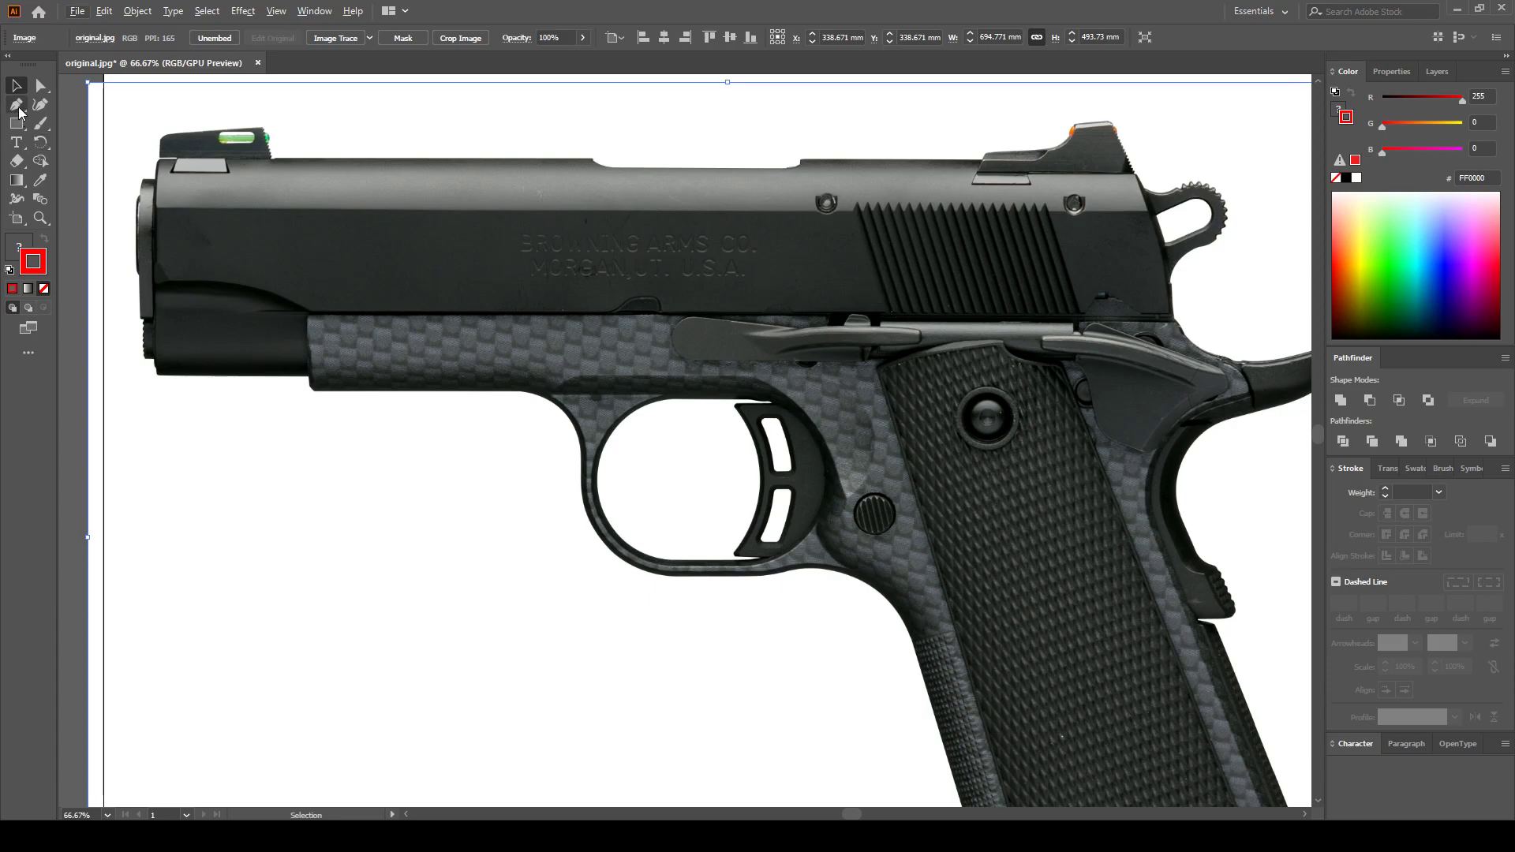
With the Pen tool, run red anchor points along the slide's top edge from the muzzle to the screw
left_click(16, 104)
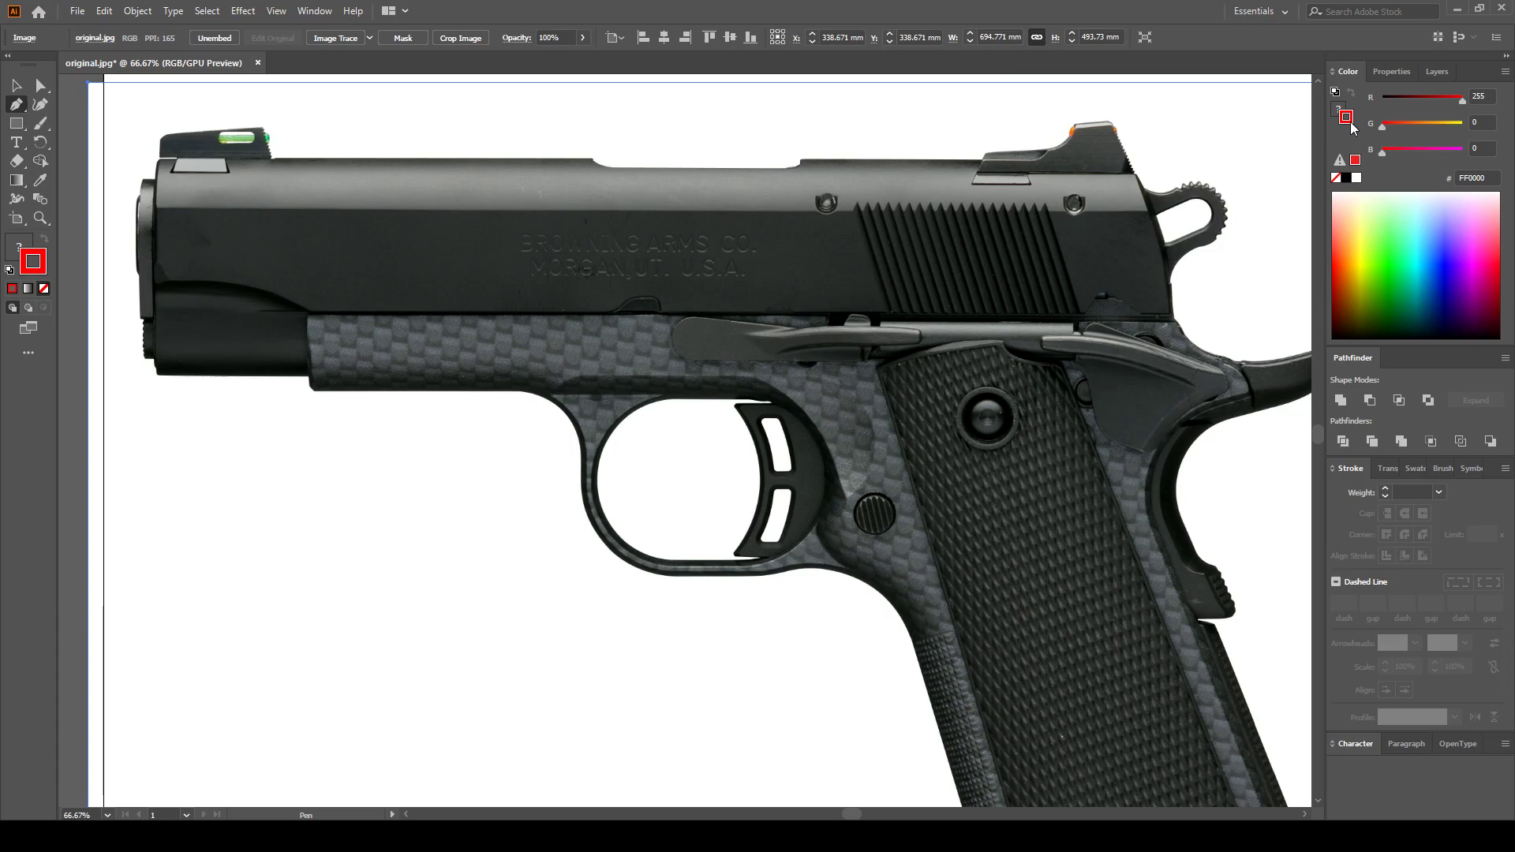
mouse_move(161, 225)
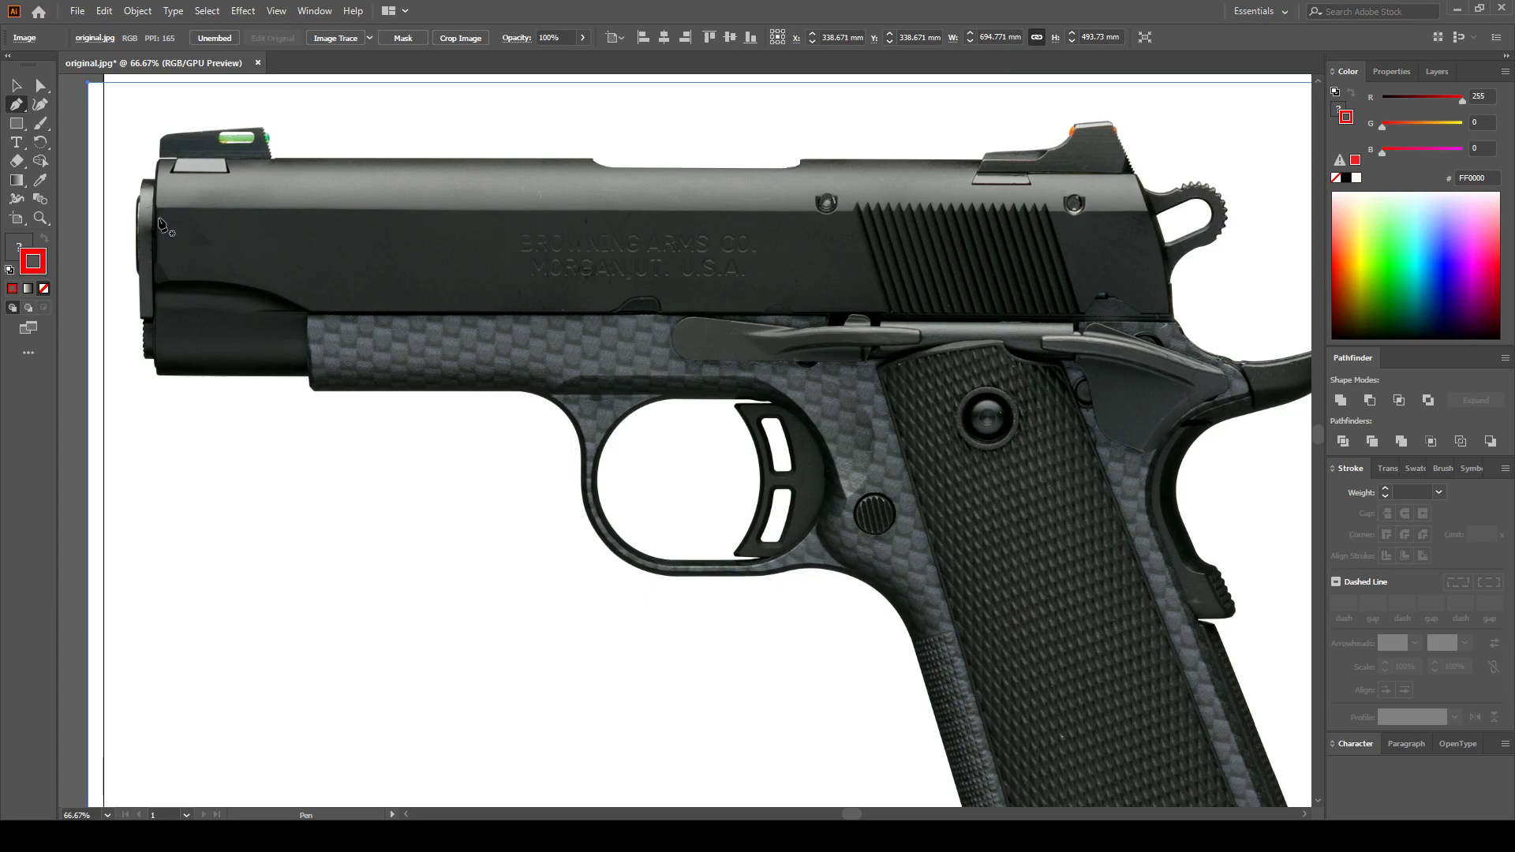
mouse_move(164, 218)
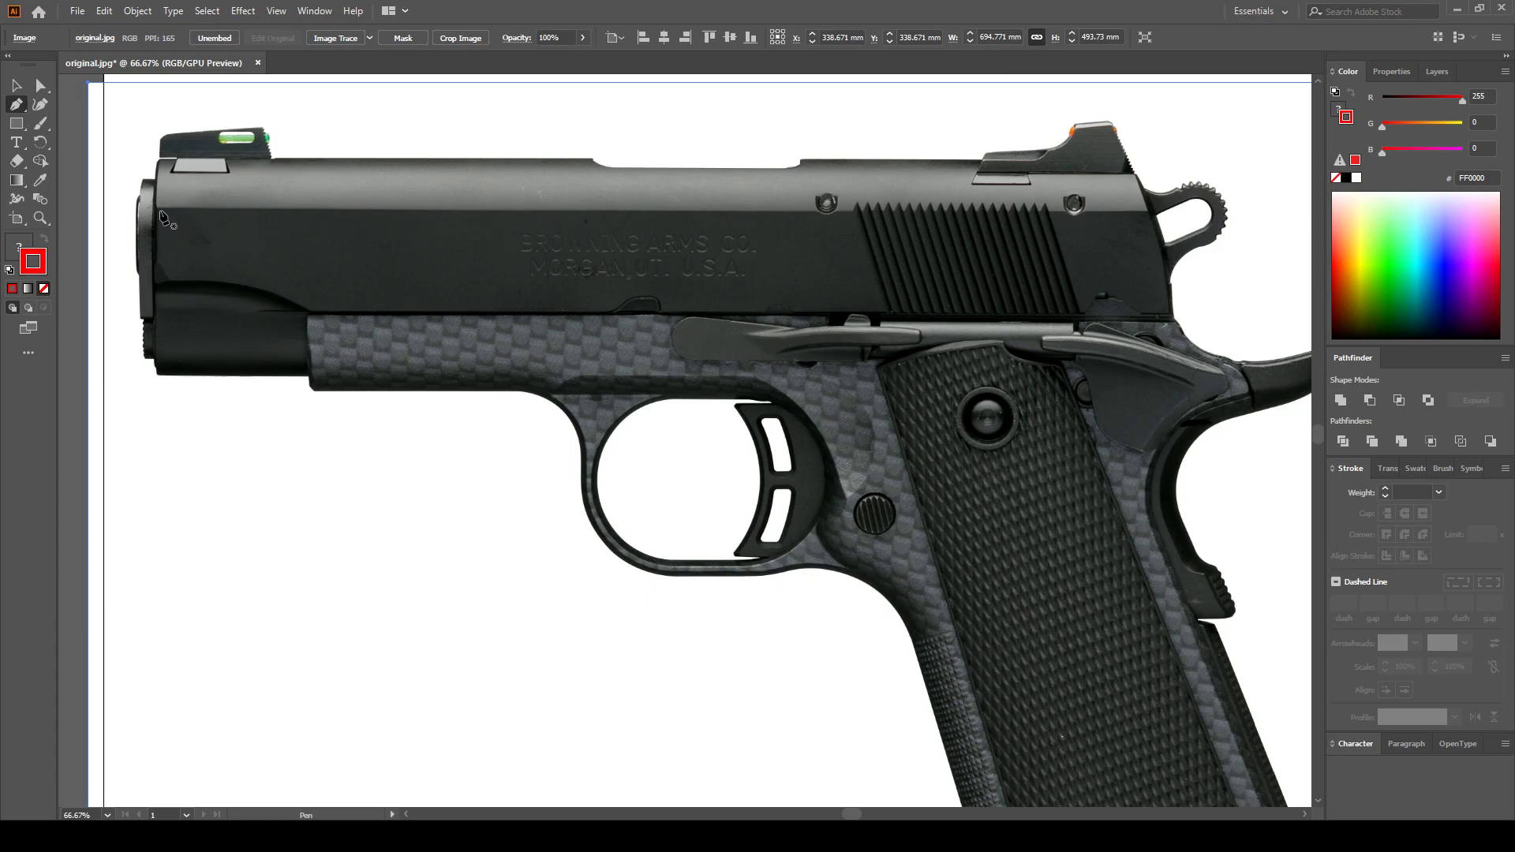
left_click(15, 104)
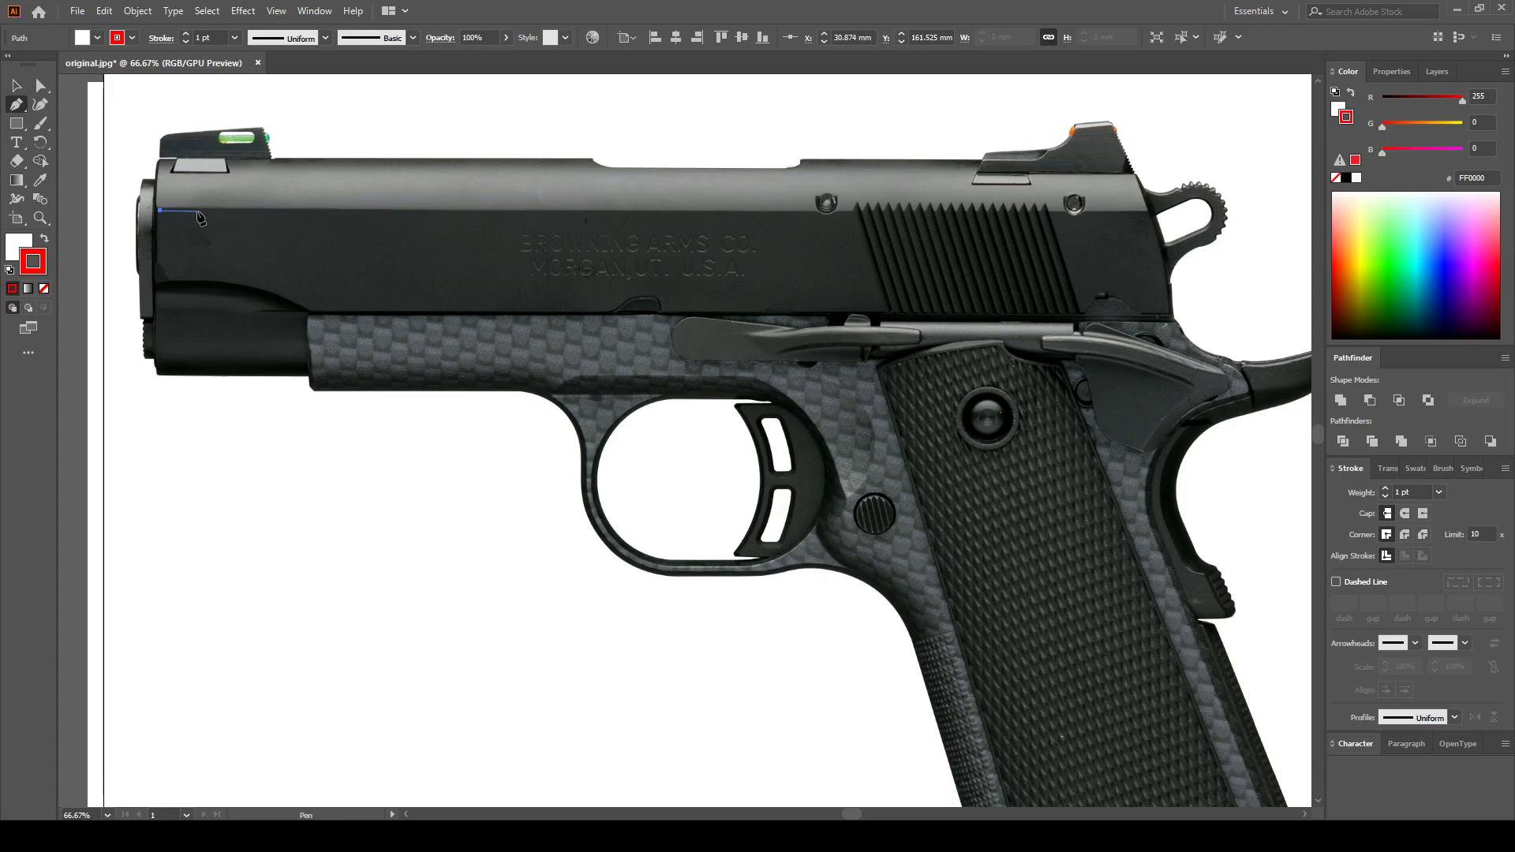
left_click(610, 221)
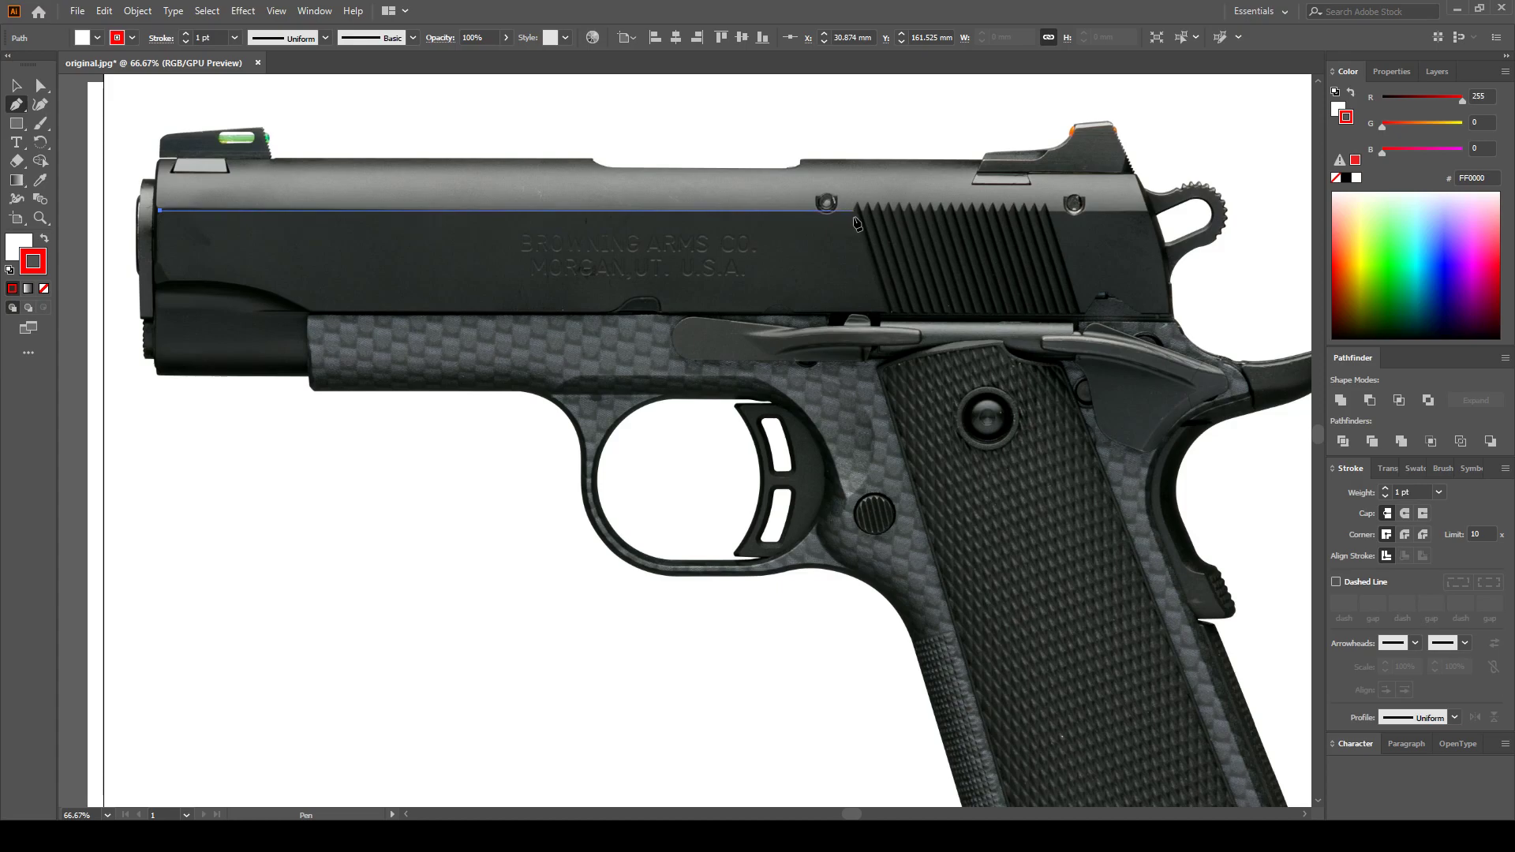
mouse_move(838, 221)
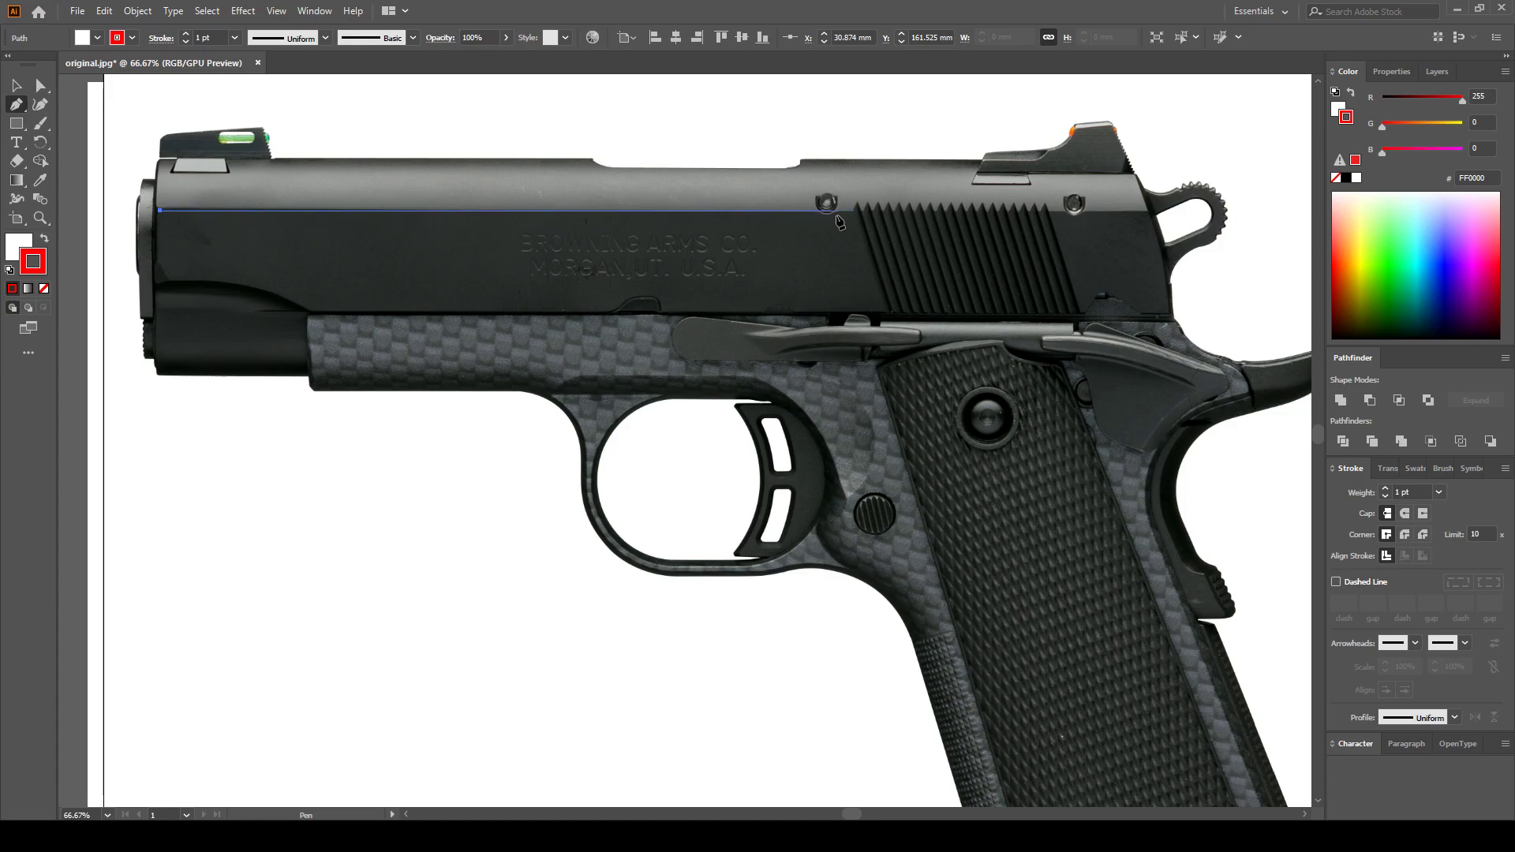
left_click(161, 511)
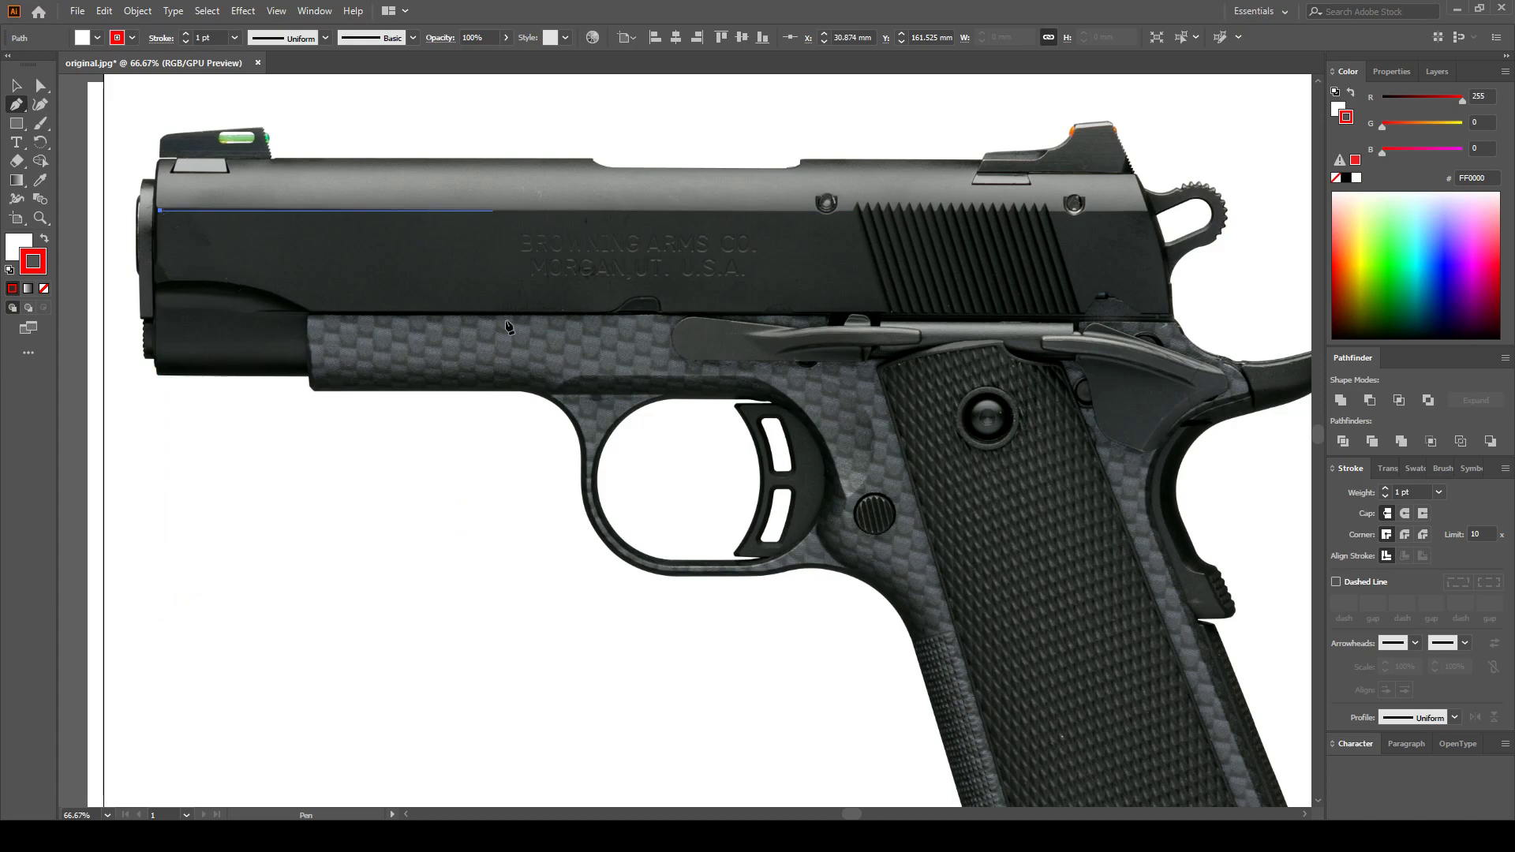
left_click(787, 237)
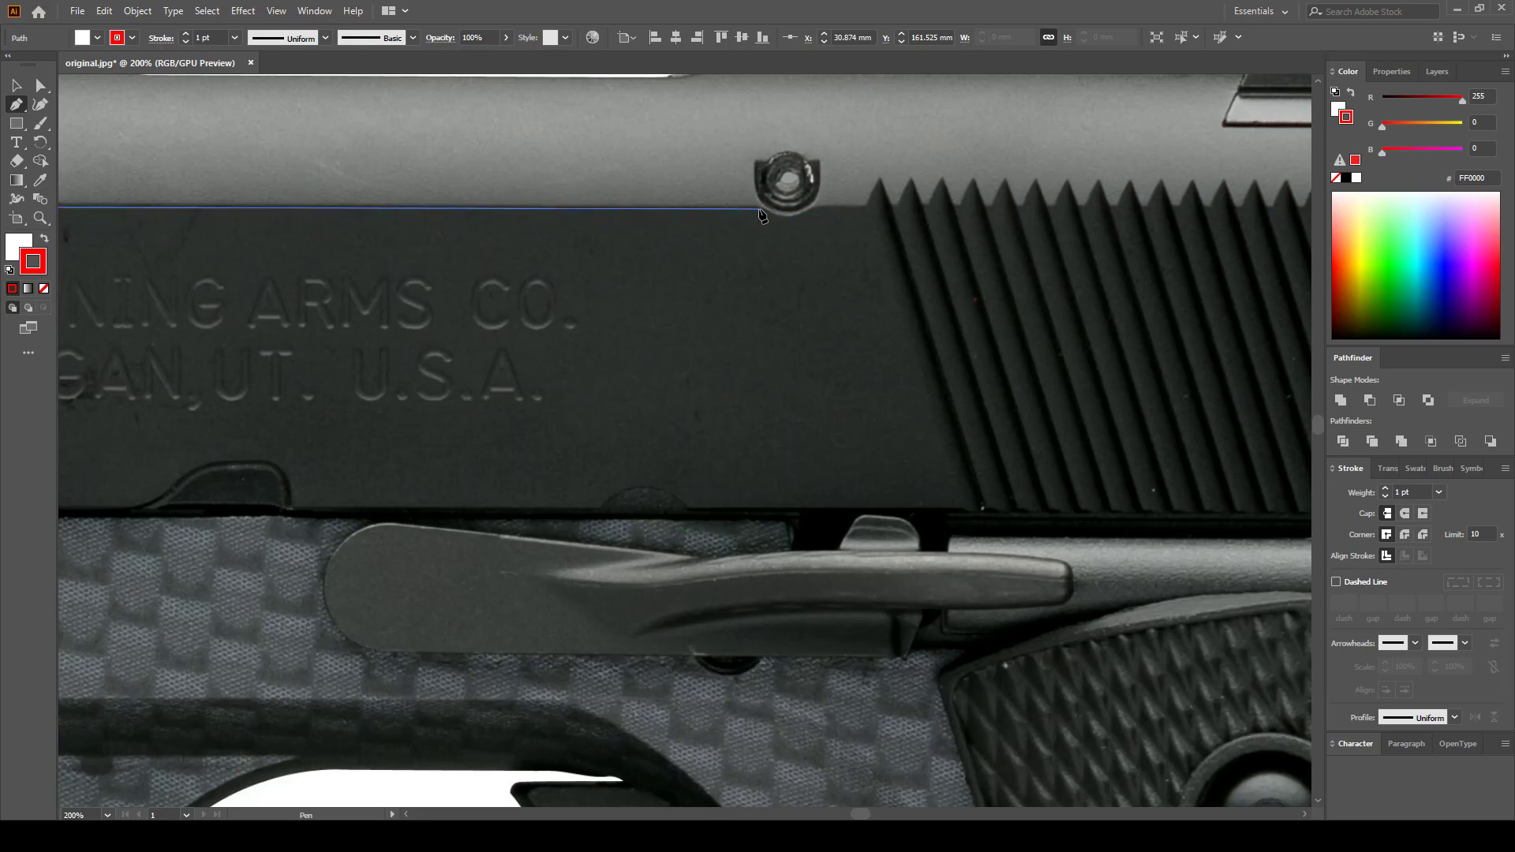
Wrap the outline around the screw's left edge and curve it over the notch on the slide's bottom edge
left_click(761, 212)
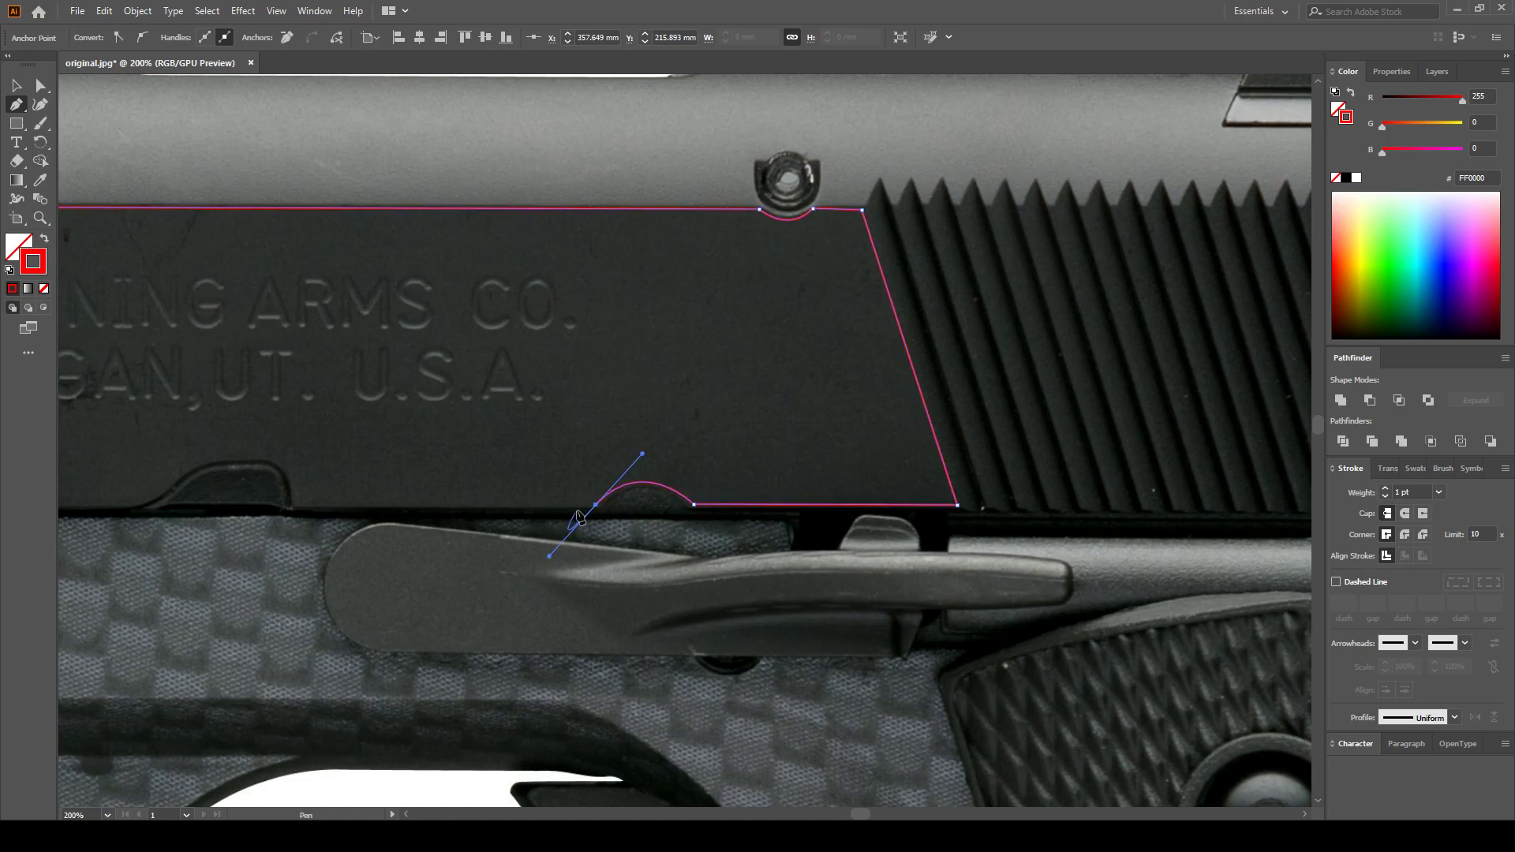
left_click(317, 510)
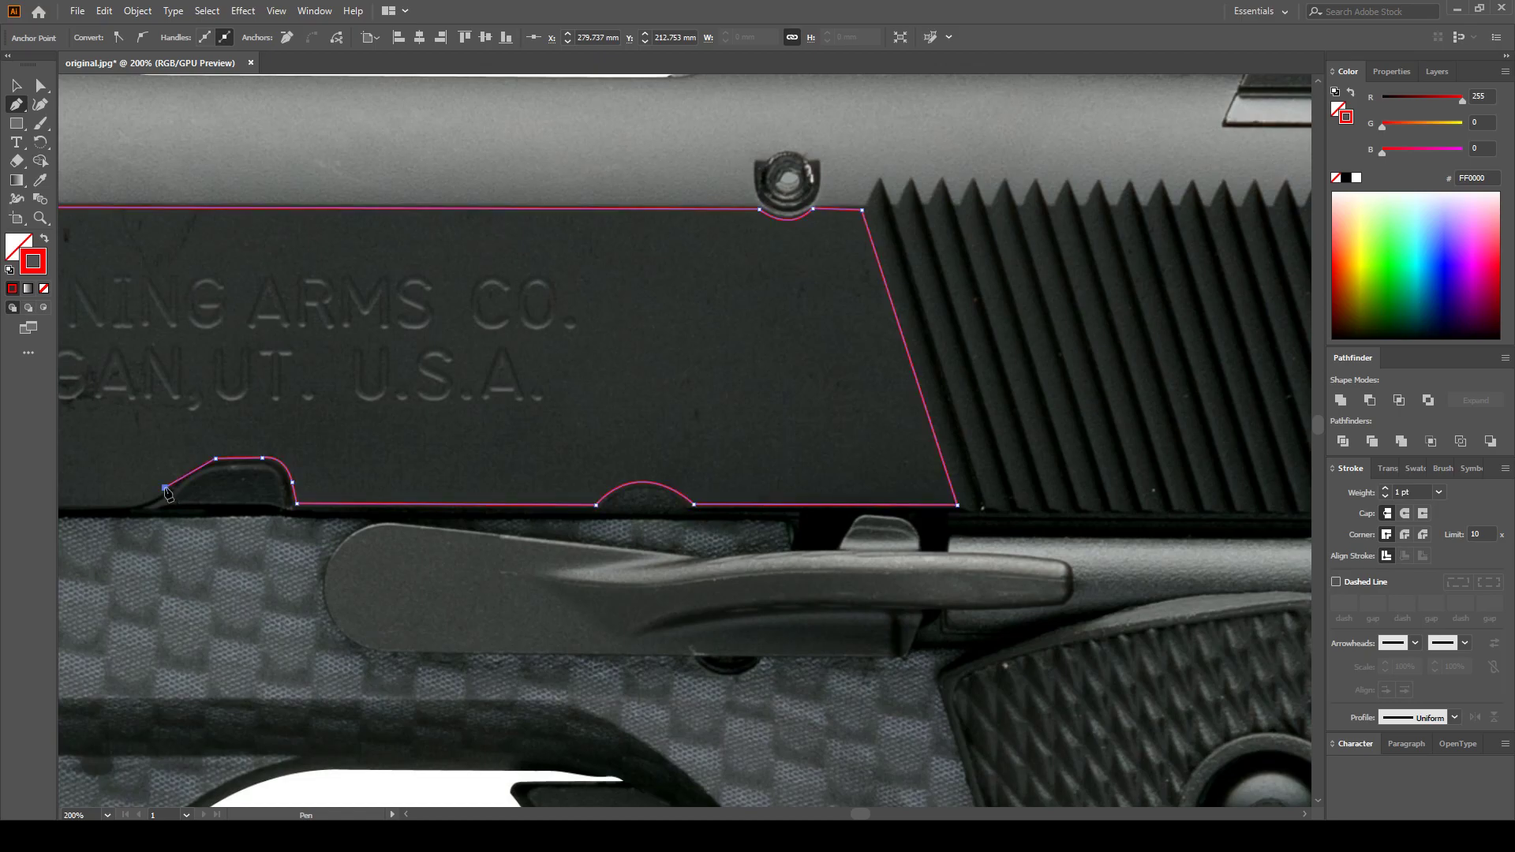
mouse_move(174, 494)
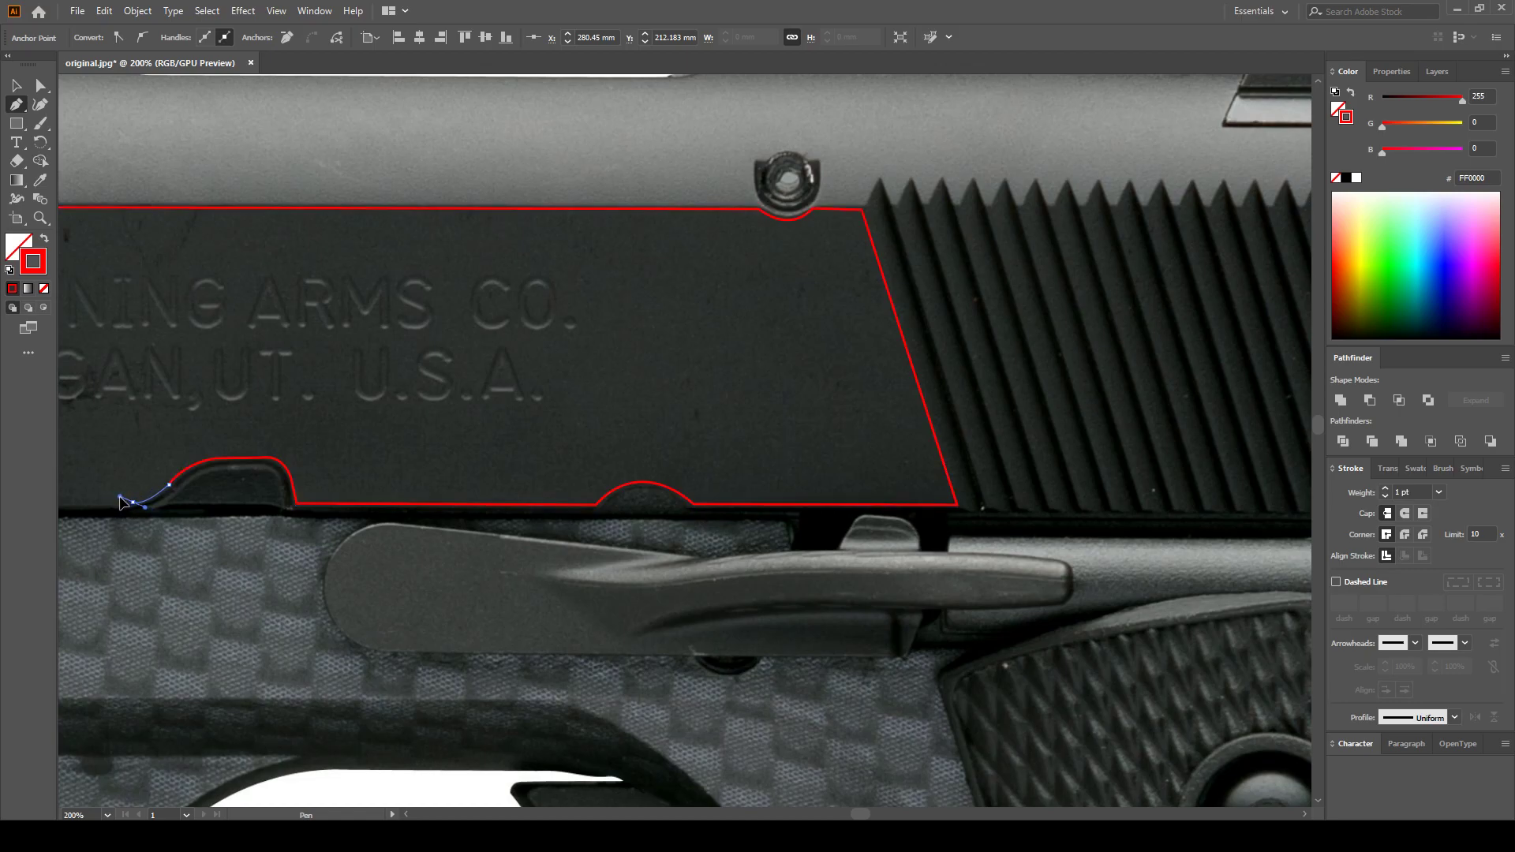
Bring the path left along the bottom edge, up the muzzle front and close it at its start point
left_click(126, 505)
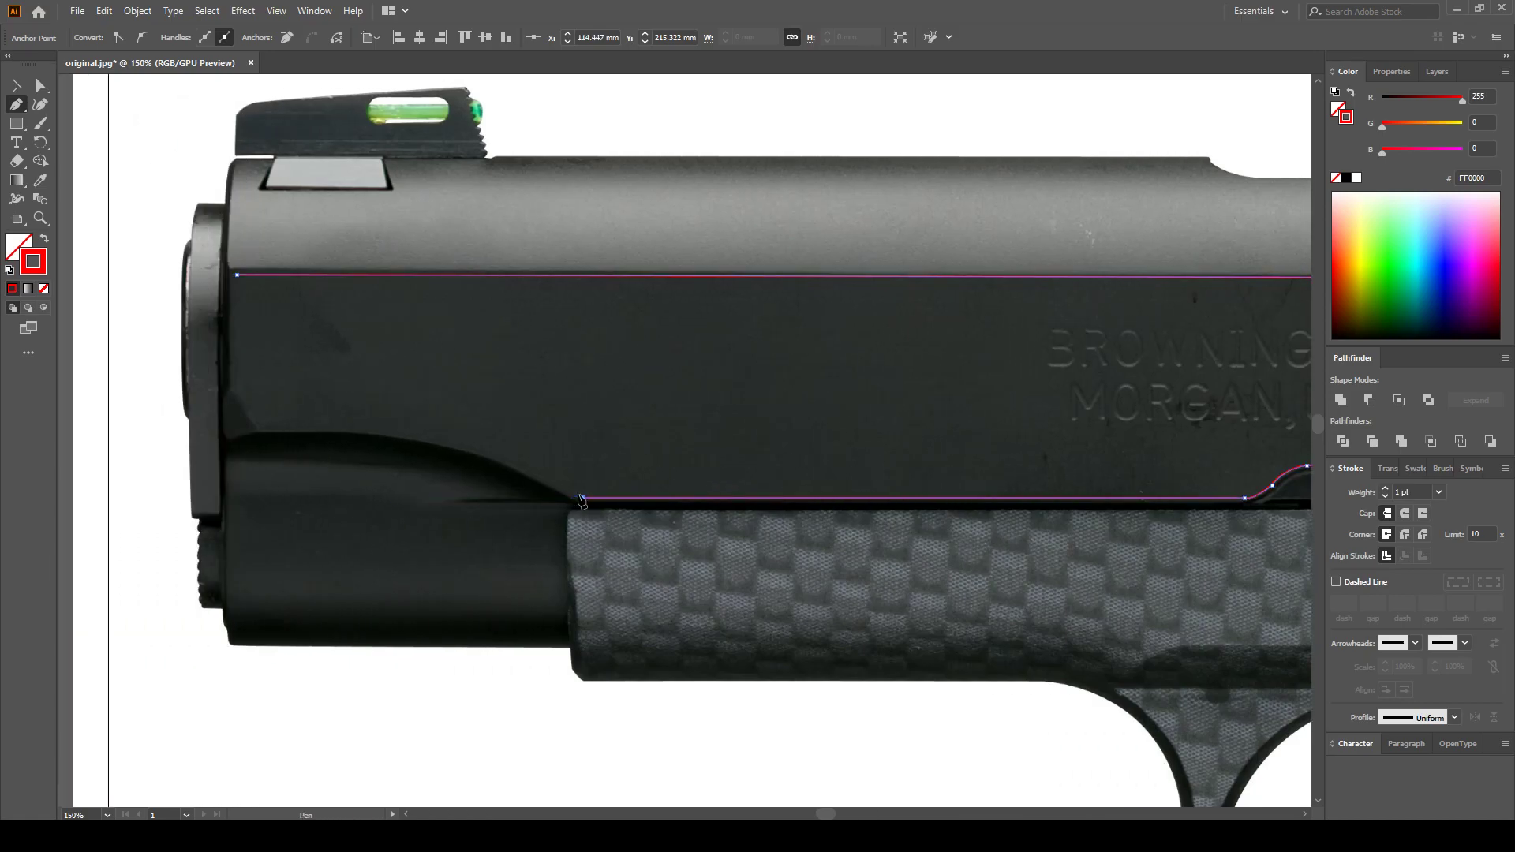
left_click(327, 432)
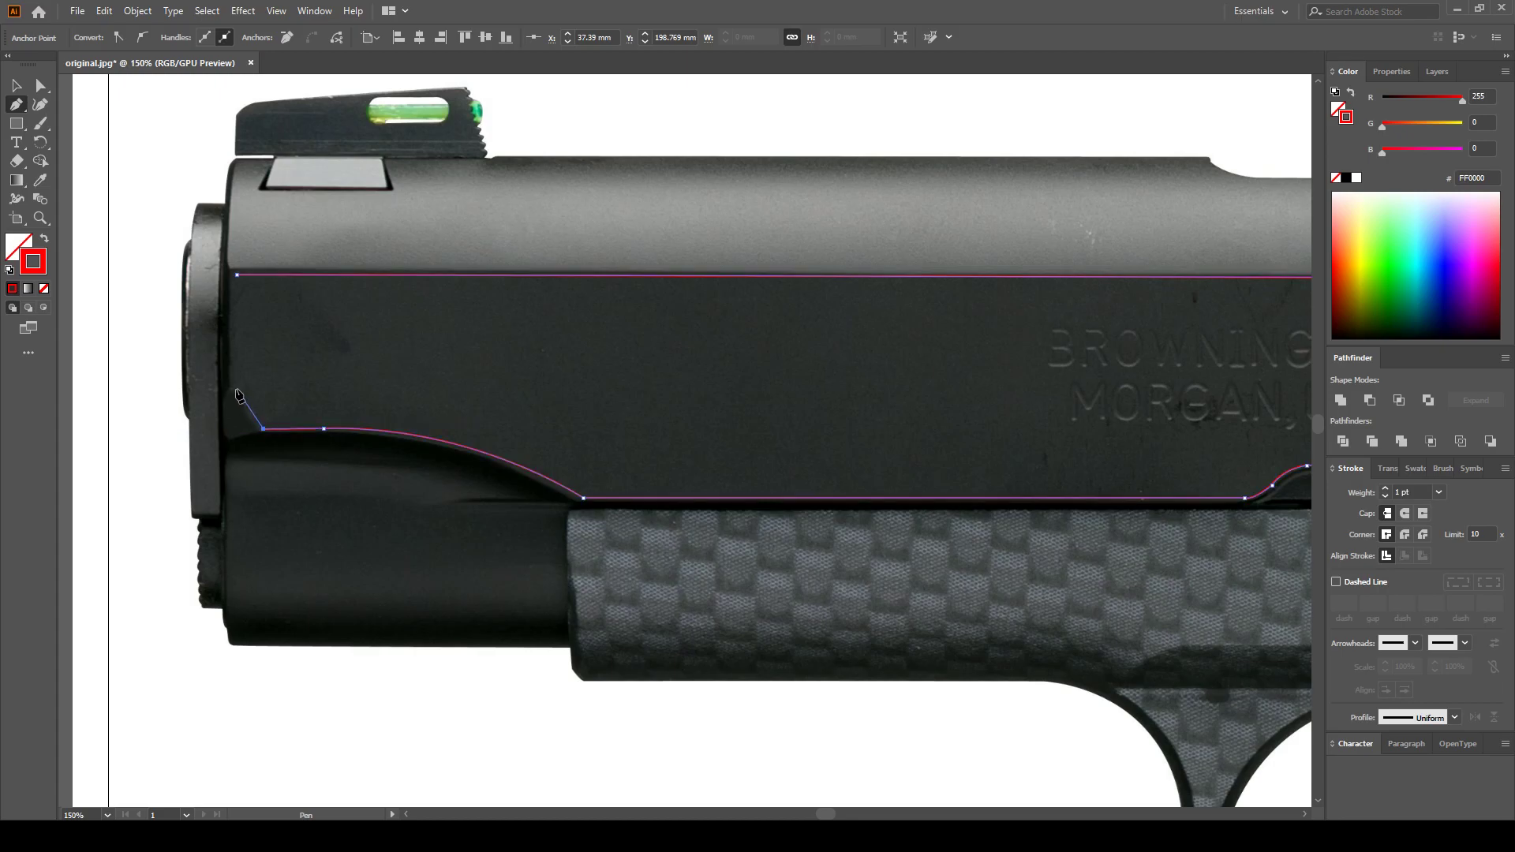
left_click(233, 281)
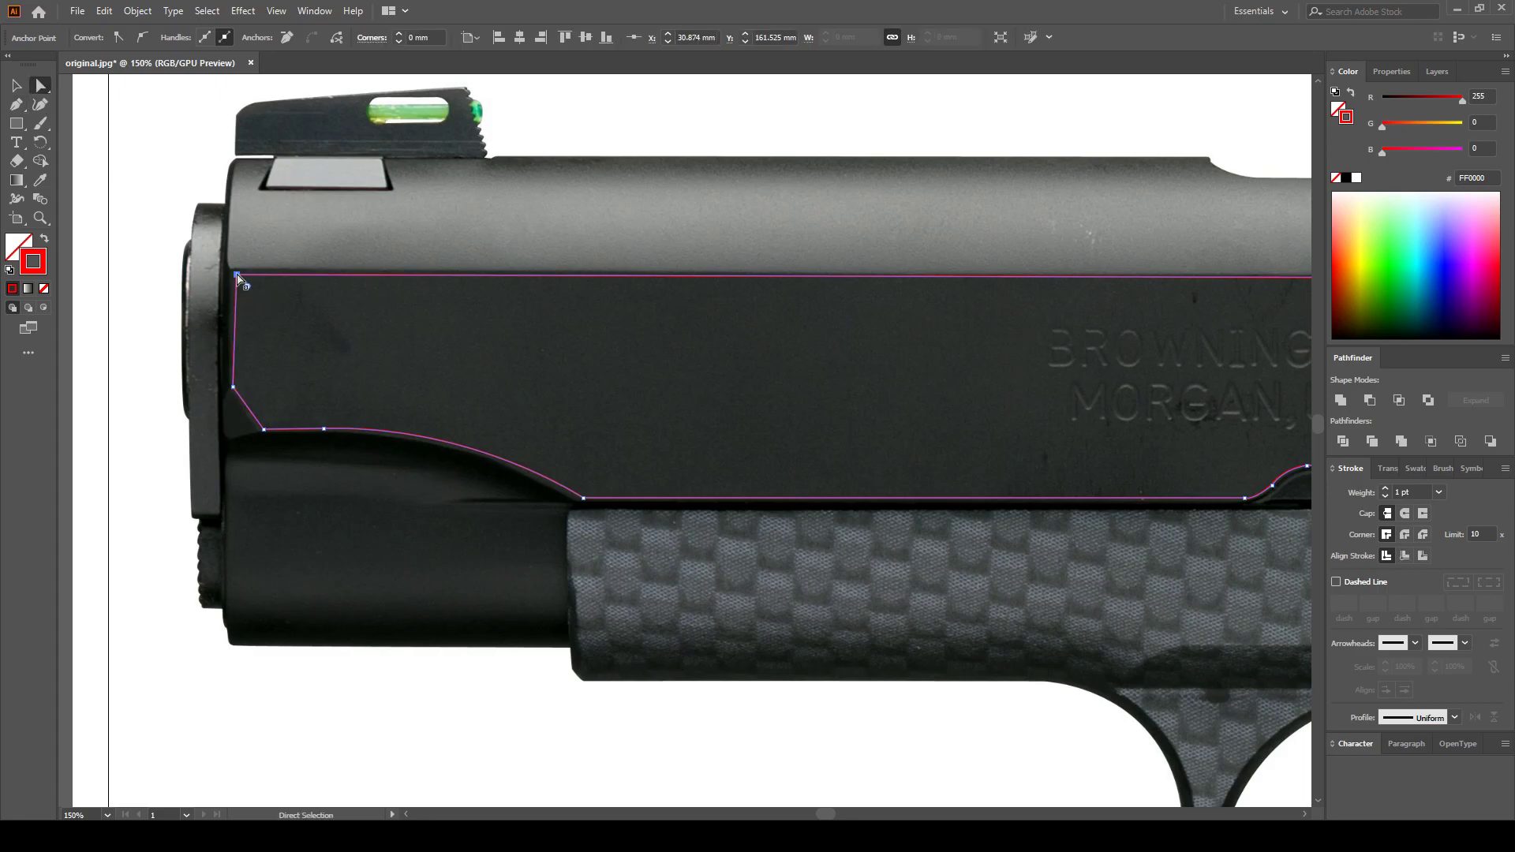
left_click(16, 85)
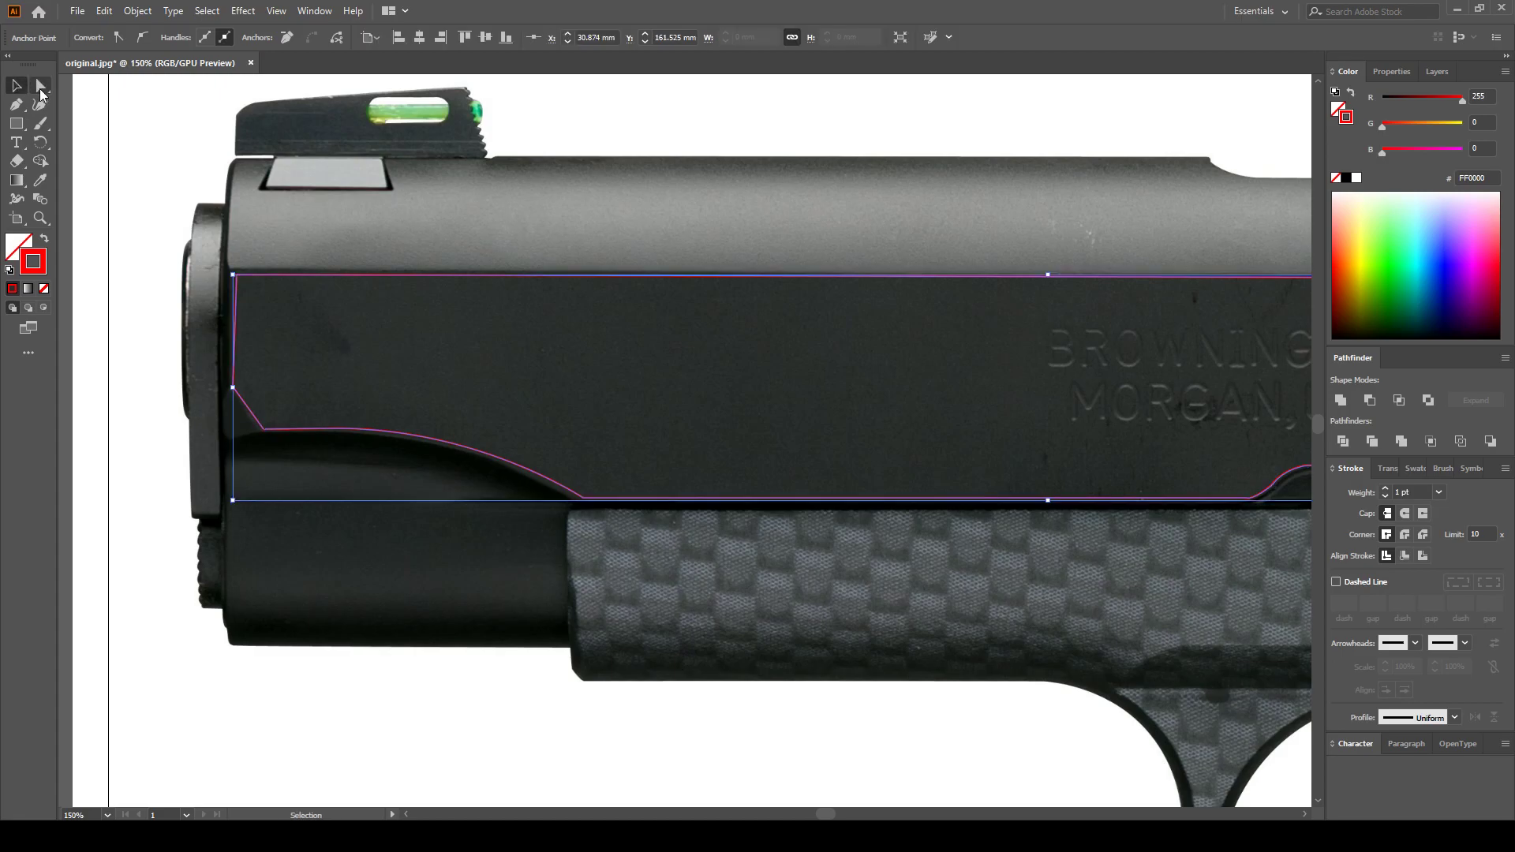
left_click(41, 85)
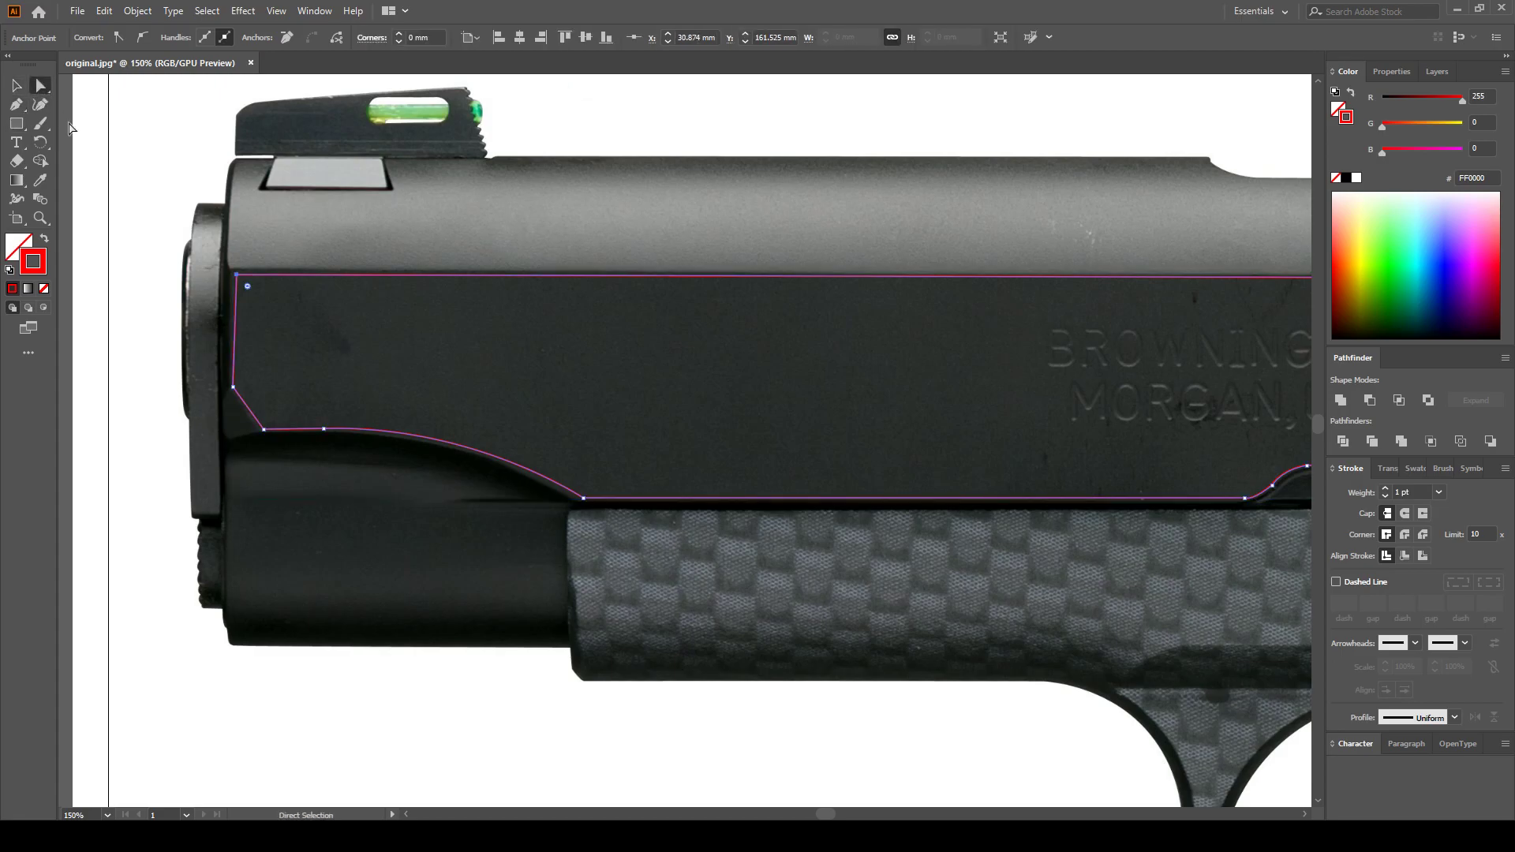
left_click(246, 284)
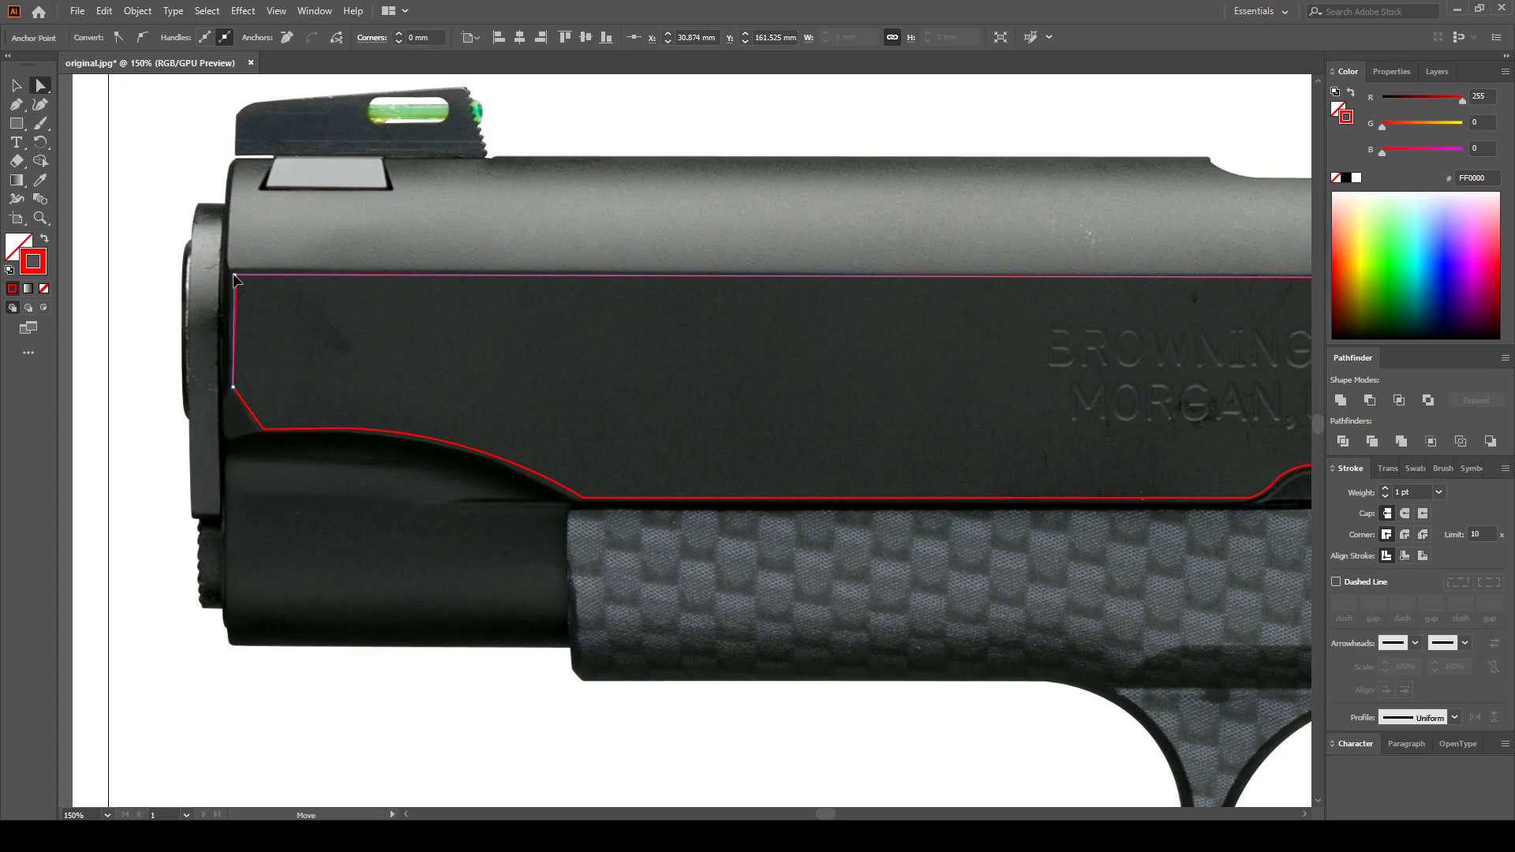
left_click(339, 387)
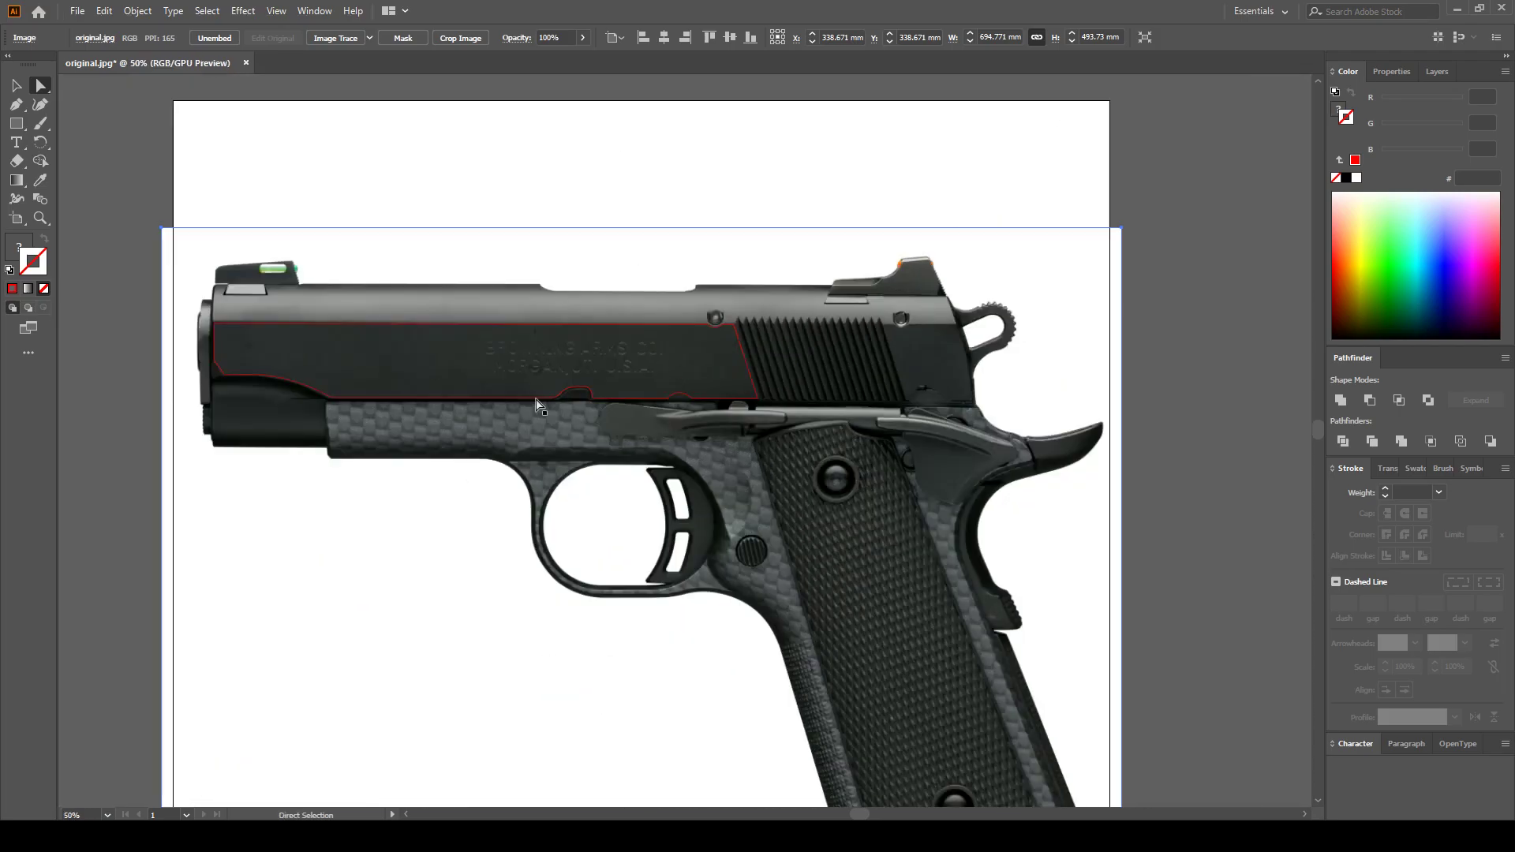
mouse_move(886, 459)
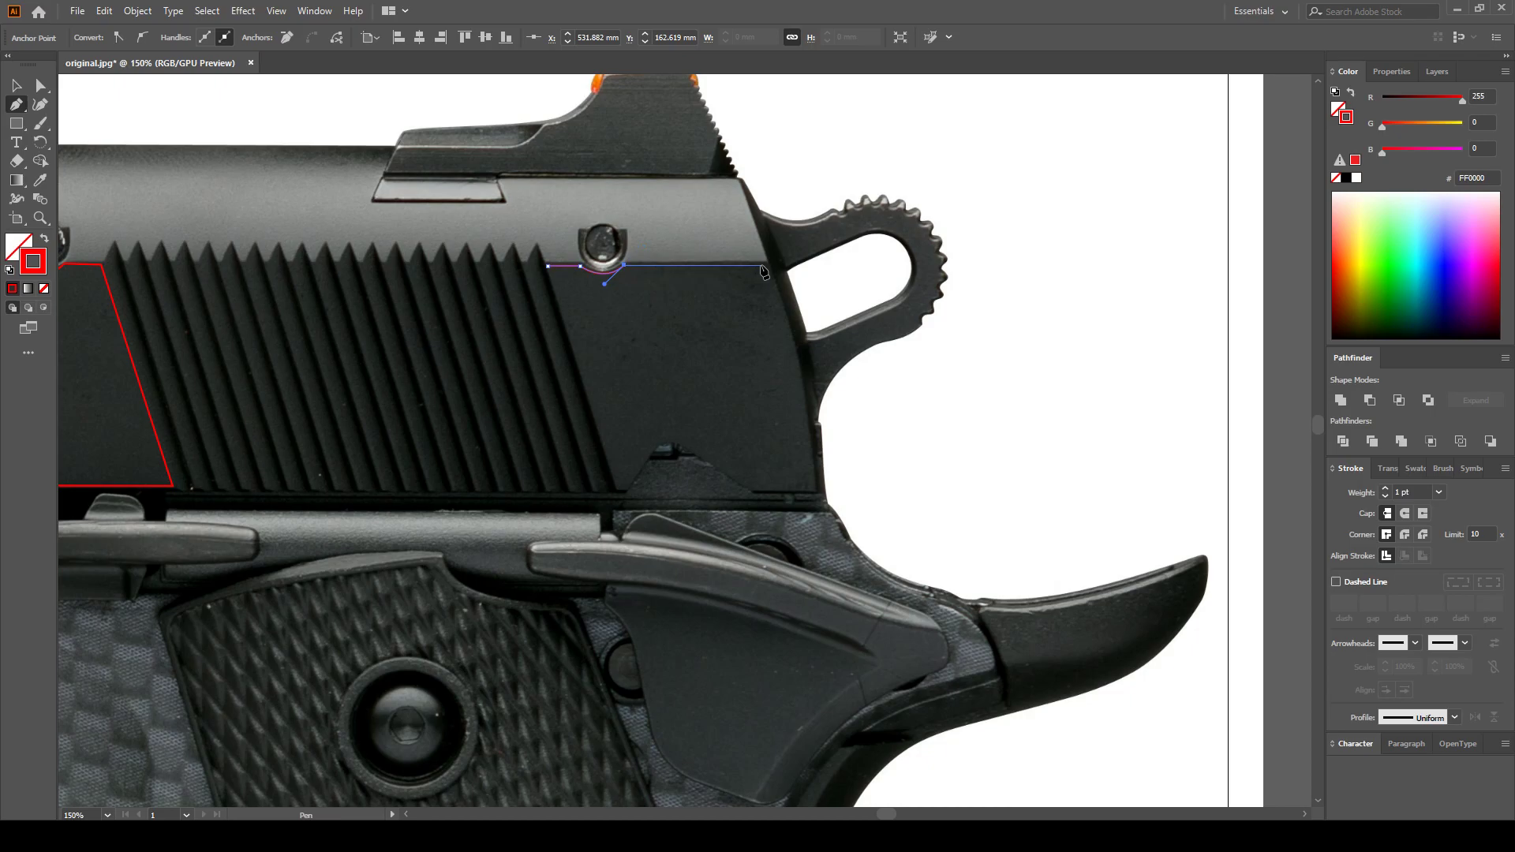
Place anchors around the rear slide panel's corners and bottom edge, then refine the notch peak anchor
left_click(811, 488)
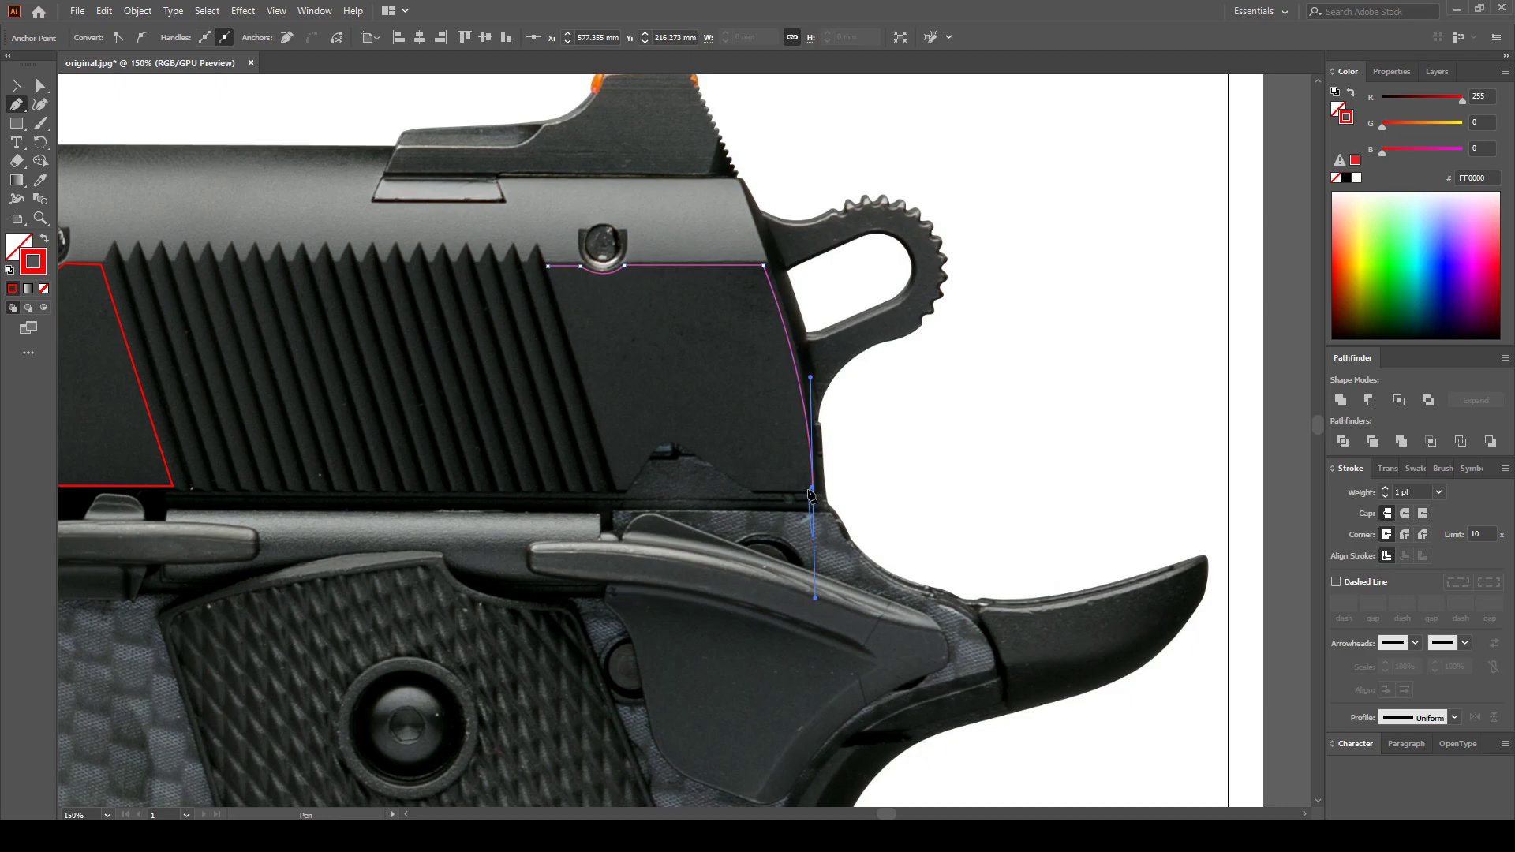
left_click(812, 492)
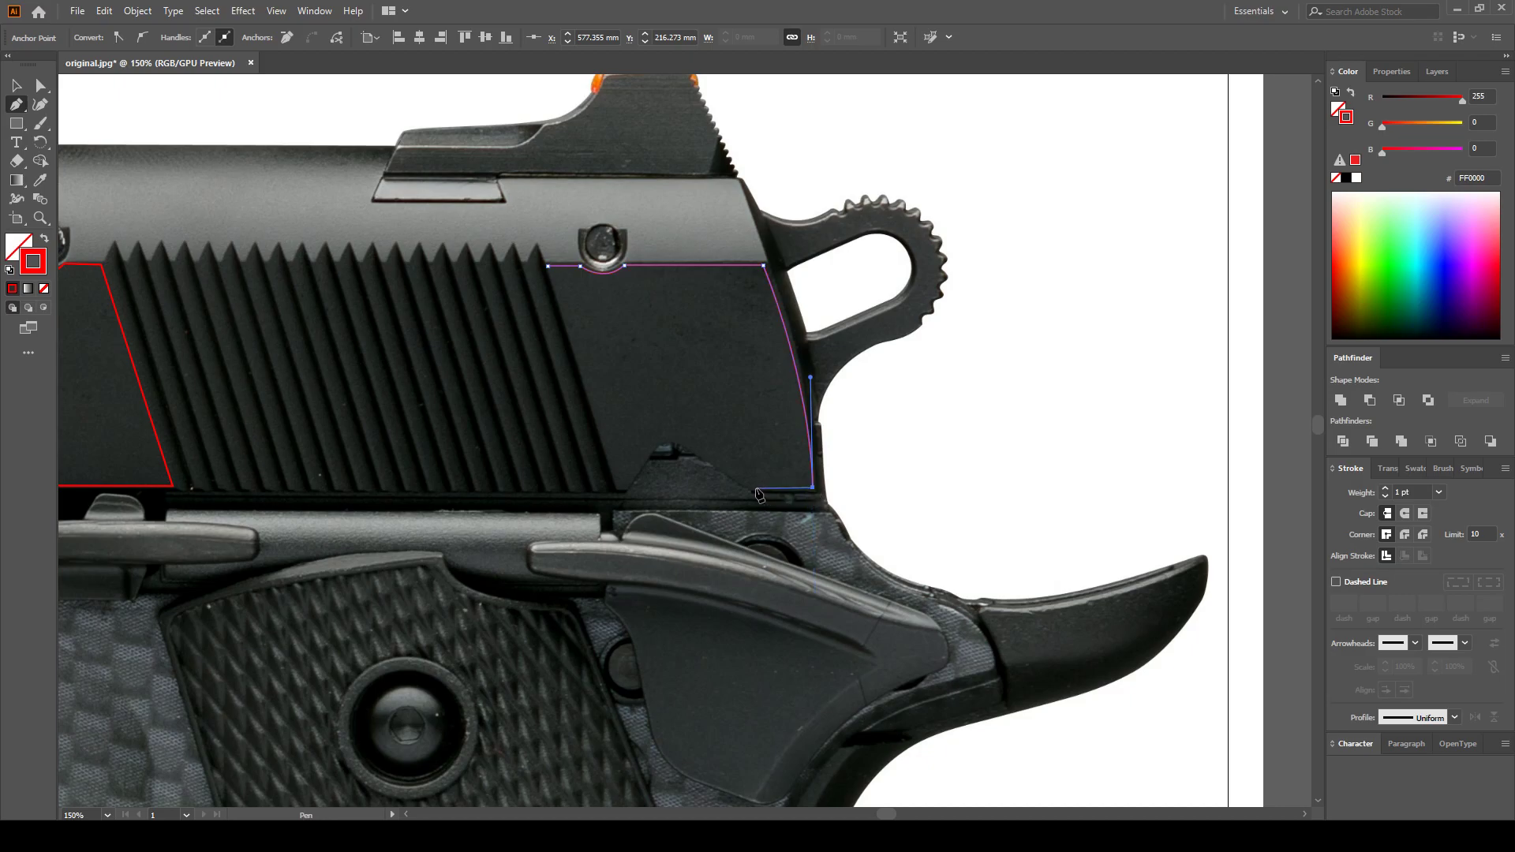
left_click(666, 437)
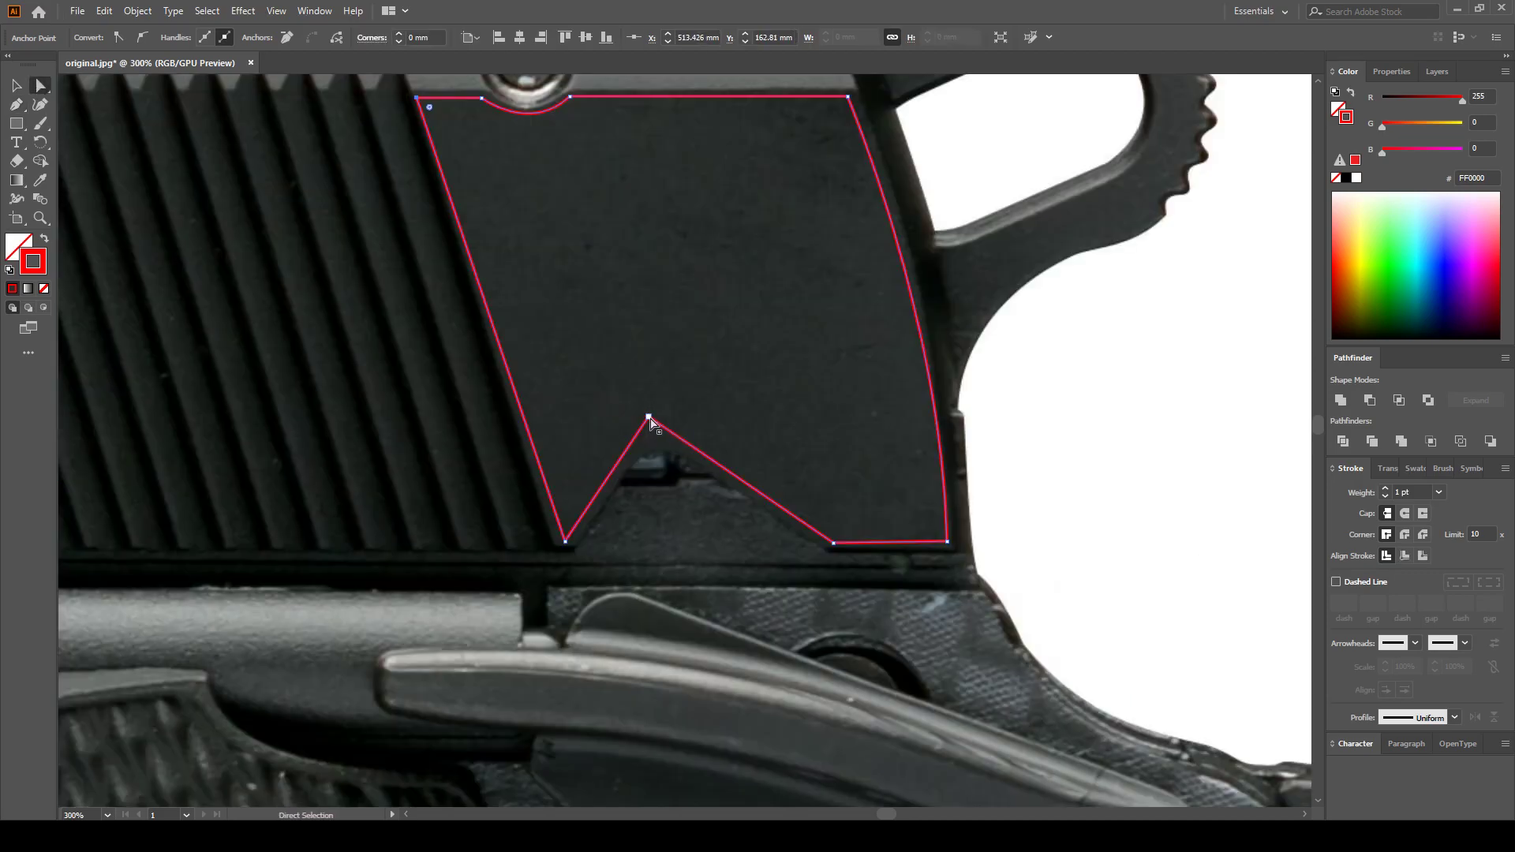
left_click(647, 417)
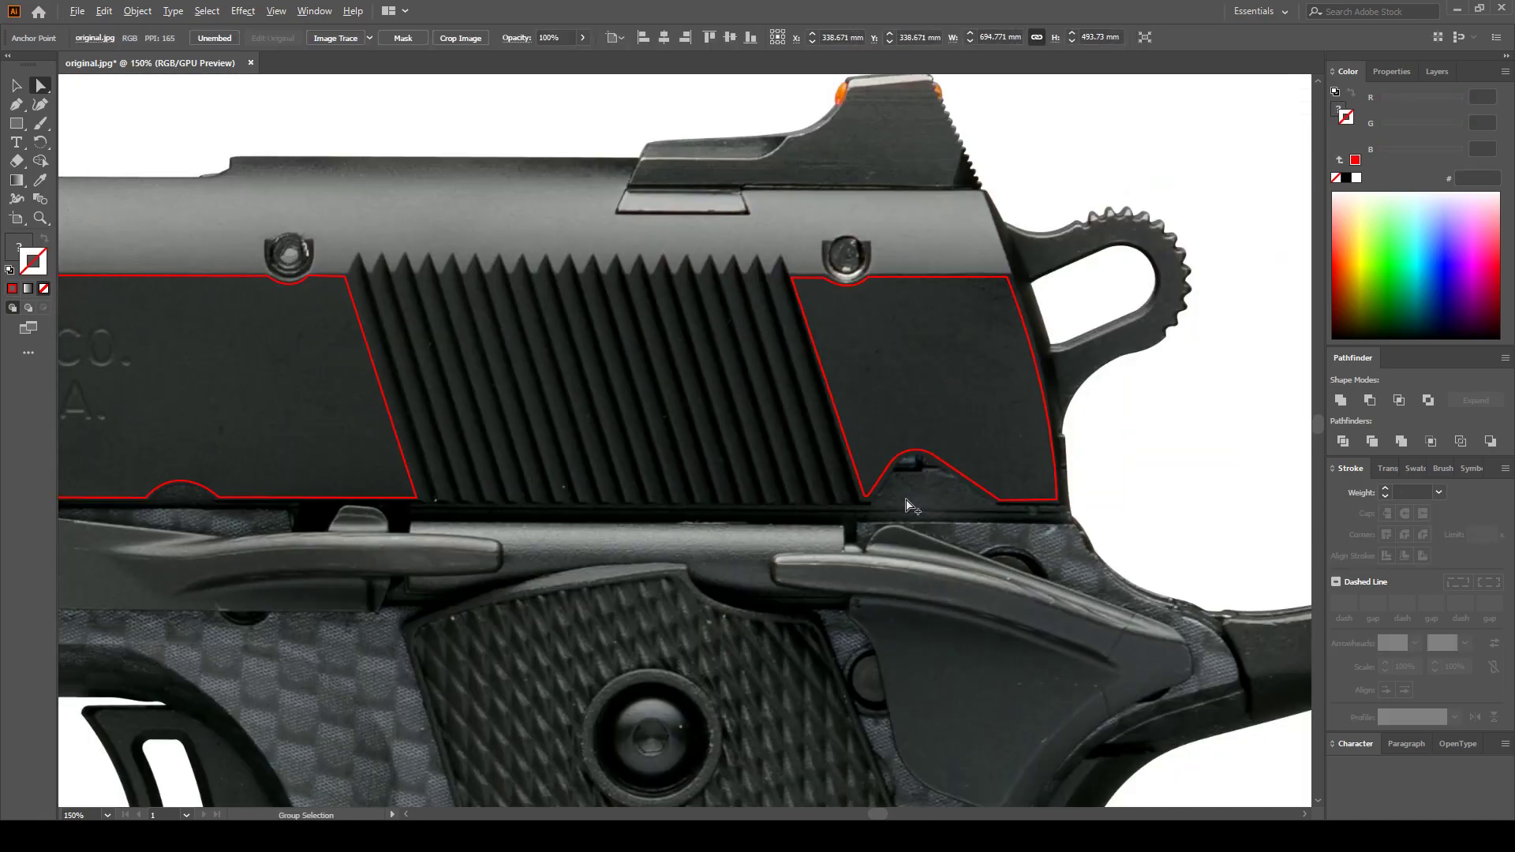
Fit the view, then pen the box corners from BROWNING's top left around the engraving and return to the Selection tool
key("ctrl+0")
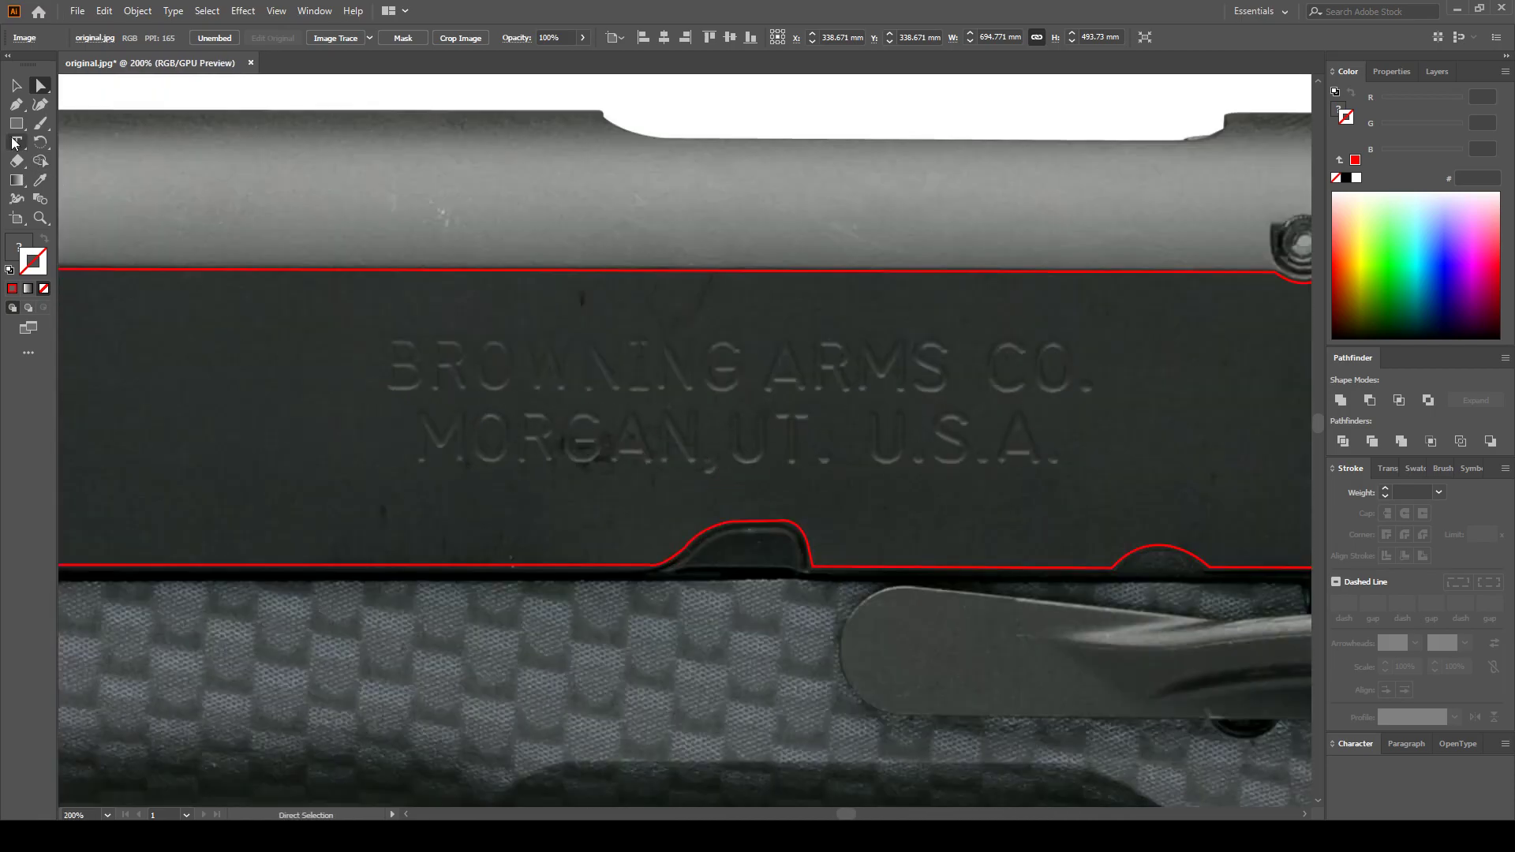
left_click(15, 123)
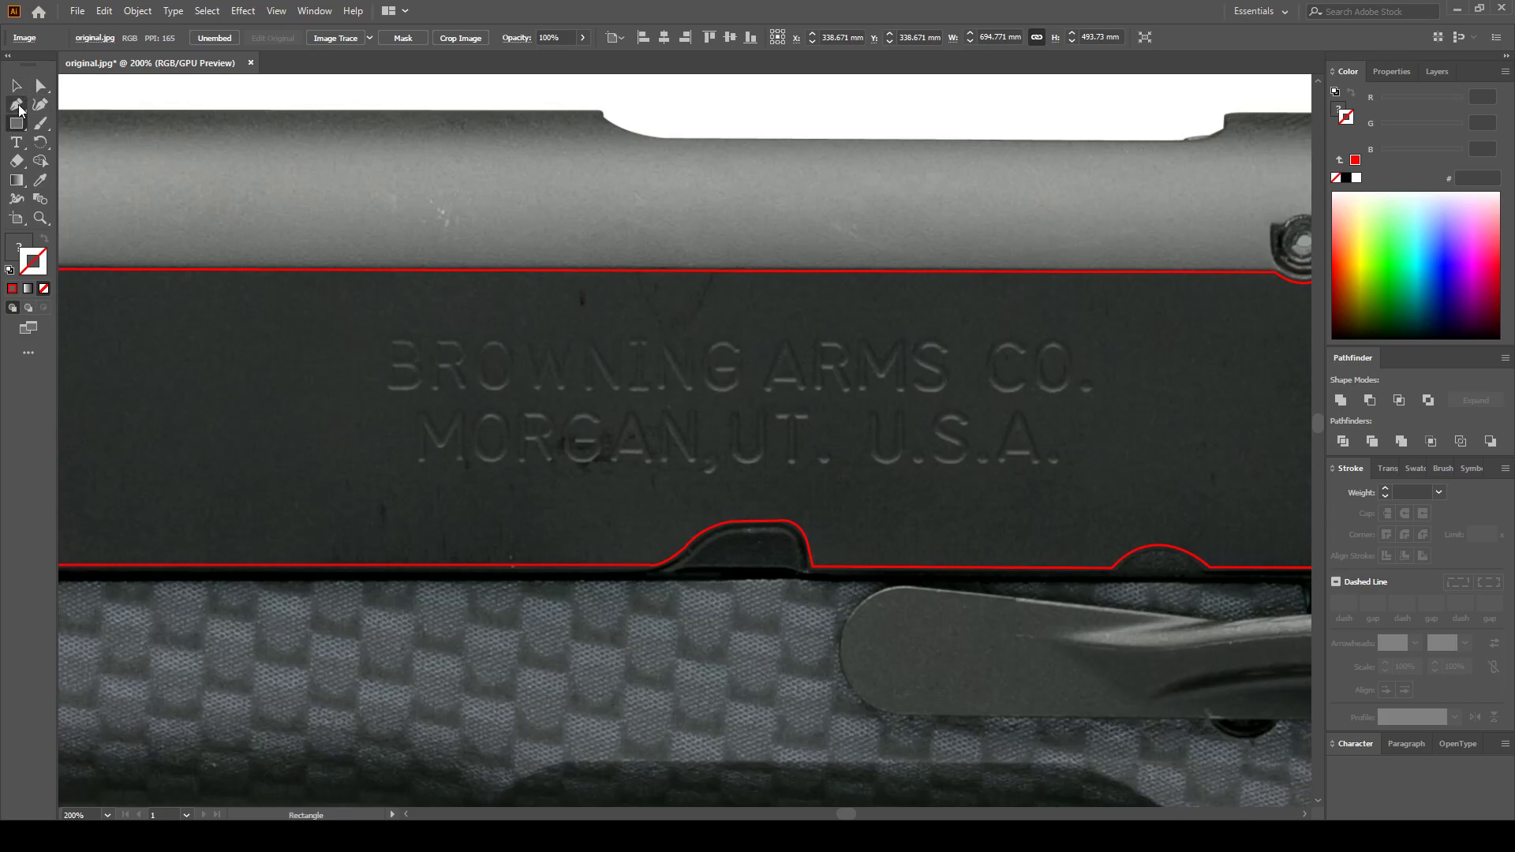
left_click(16, 104)
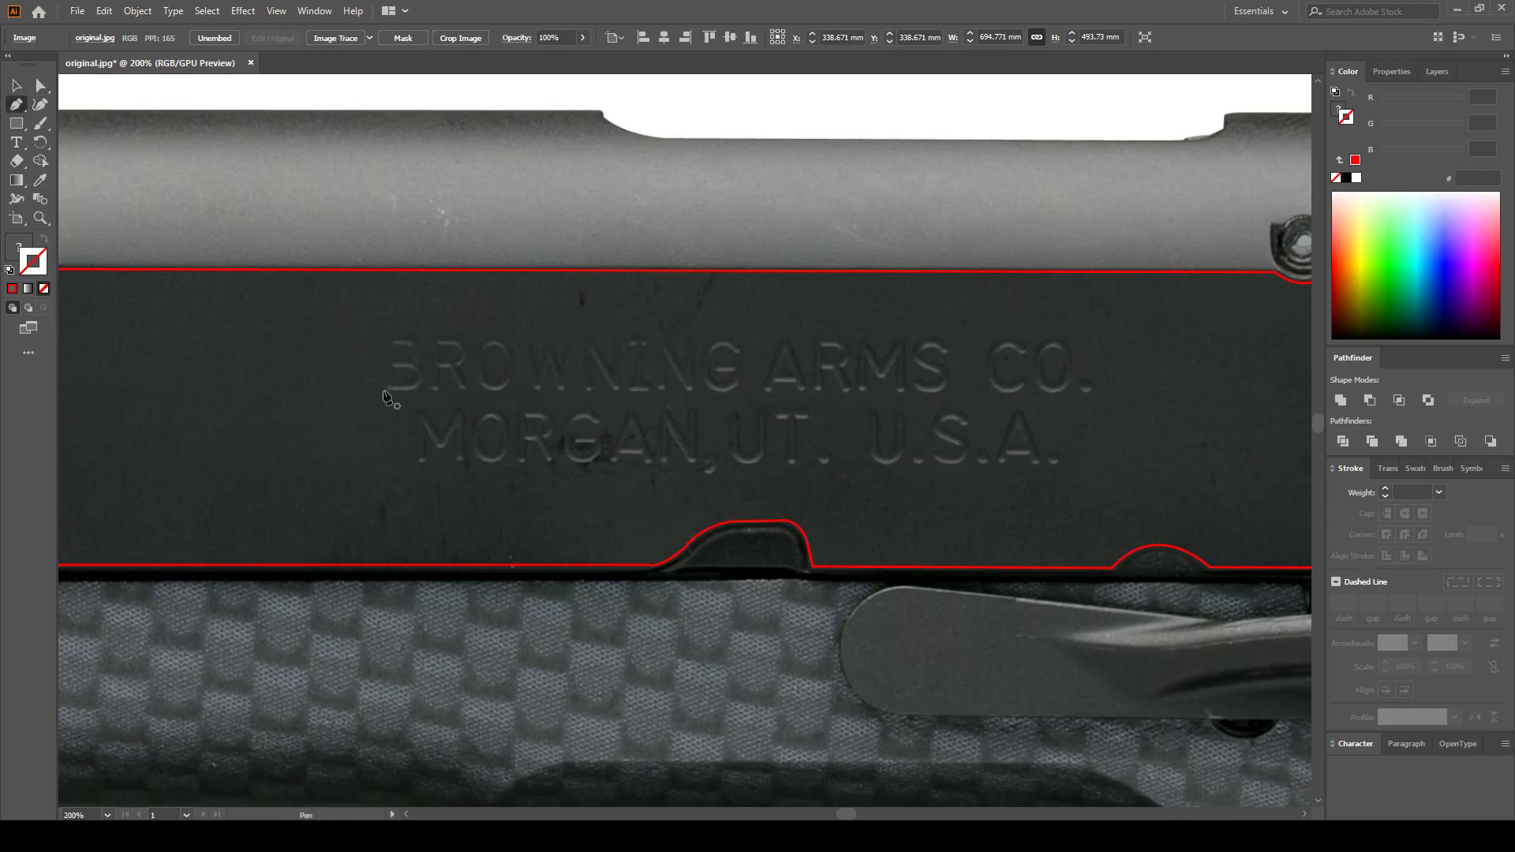
left_click(382, 389)
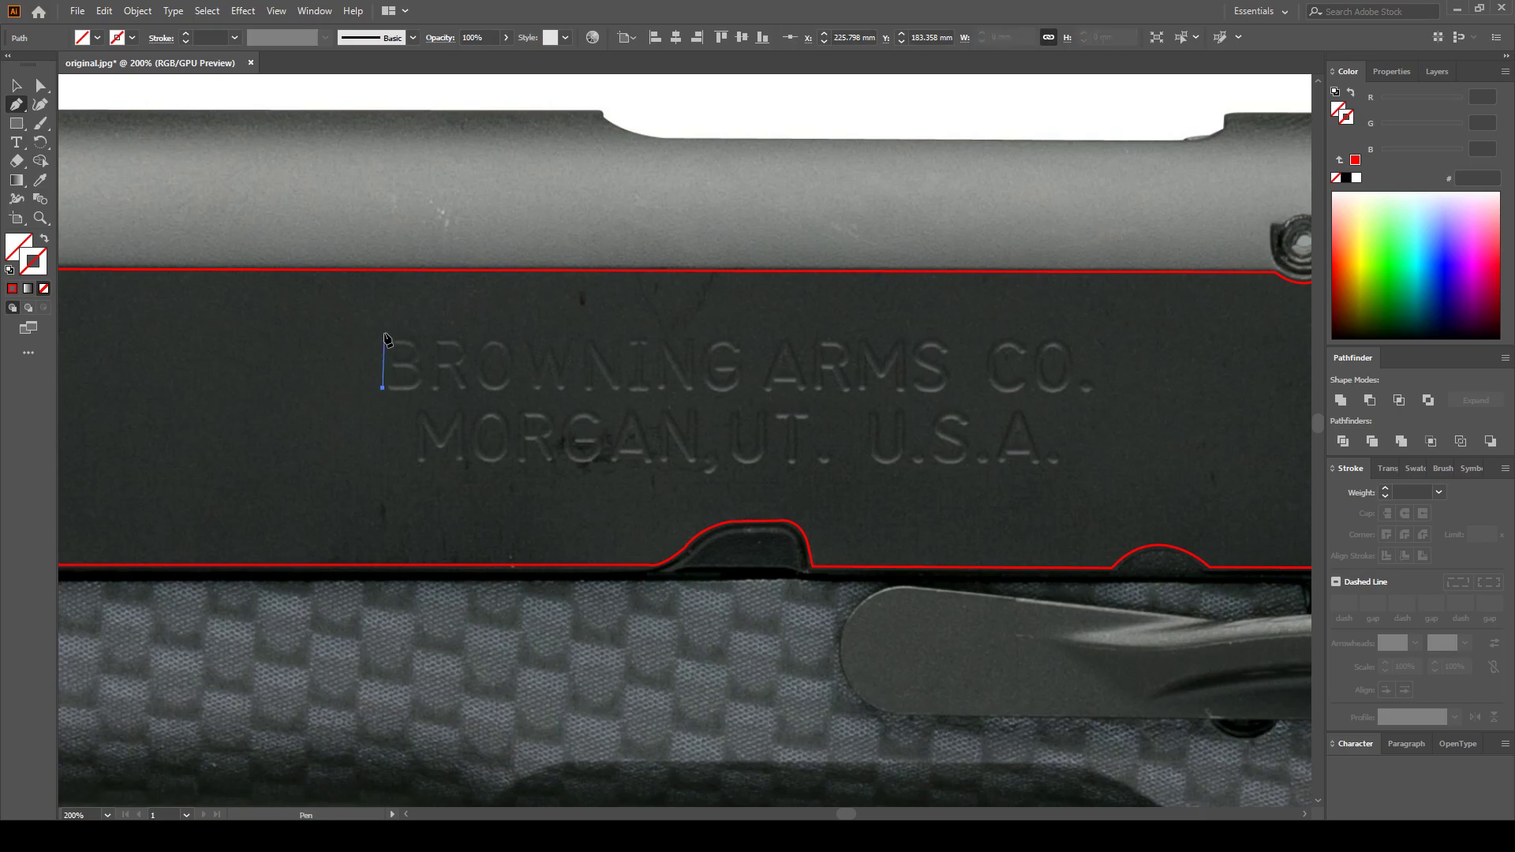
left_click(1048, 325)
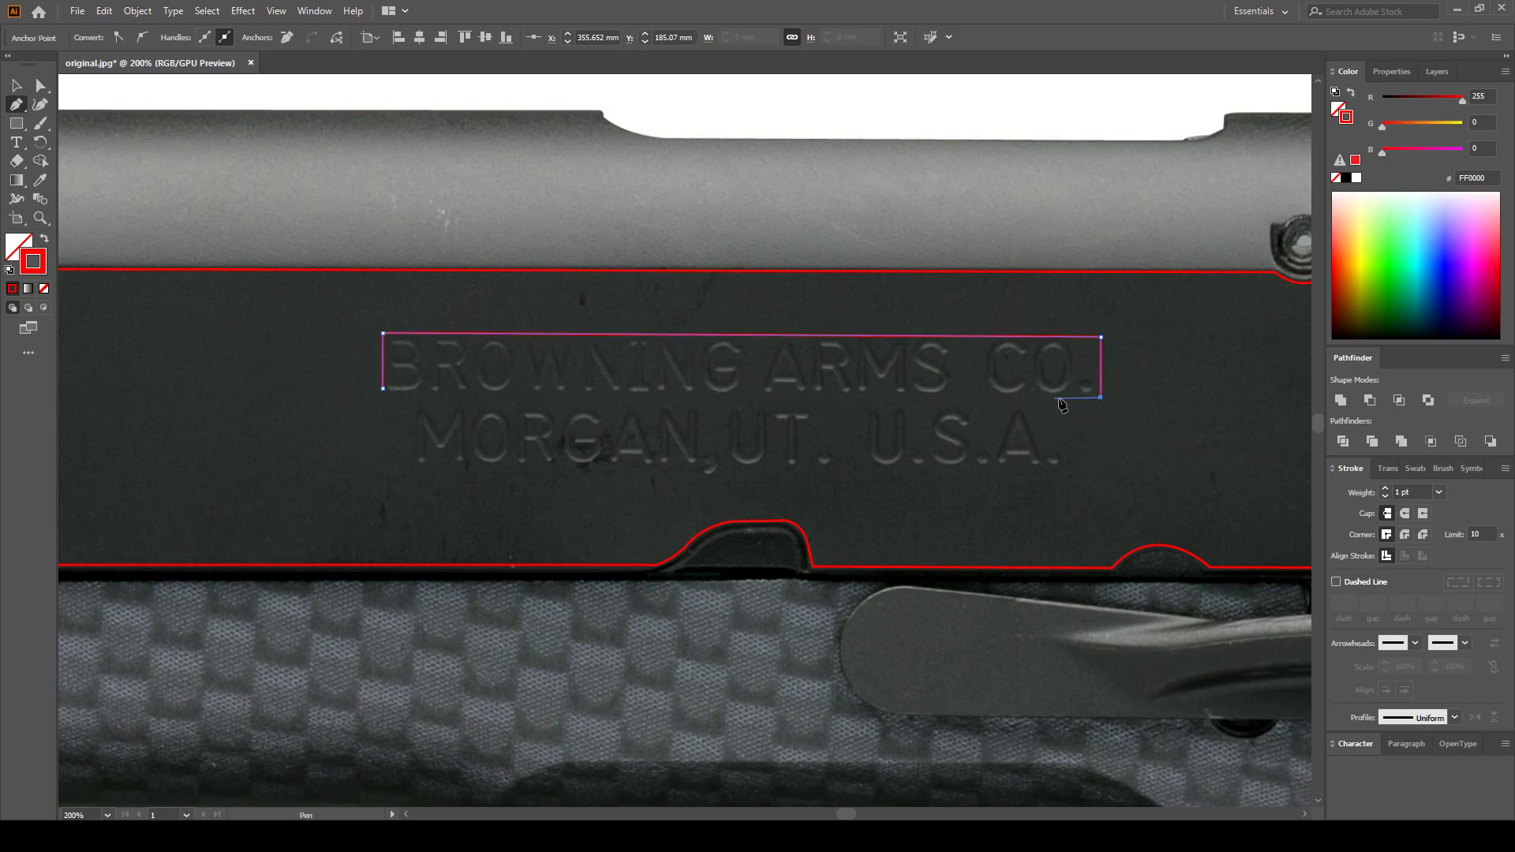
mouse_move(1070, 406)
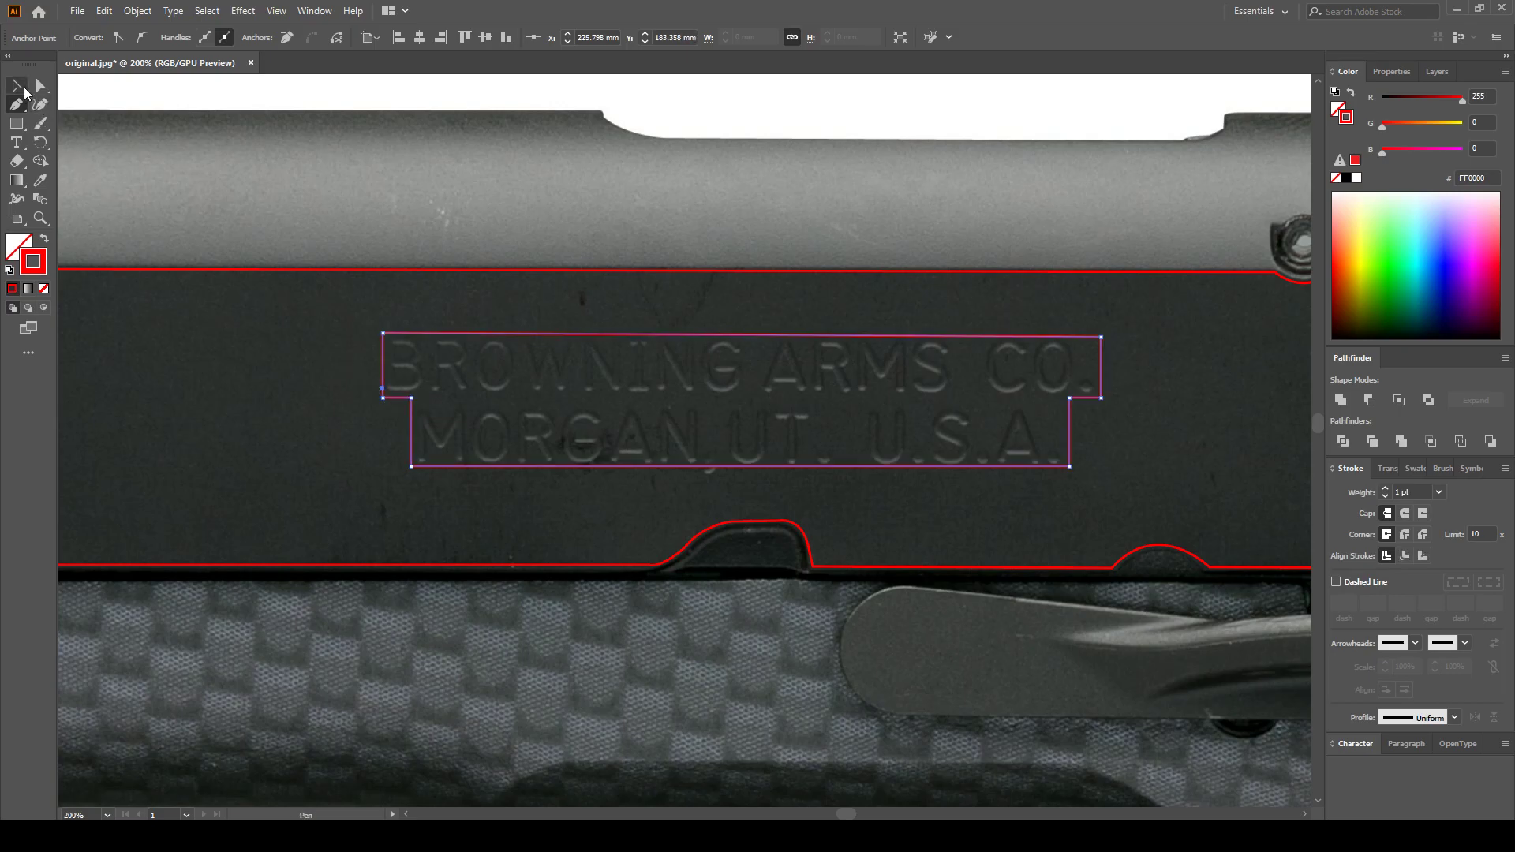
left_click(39, 85)
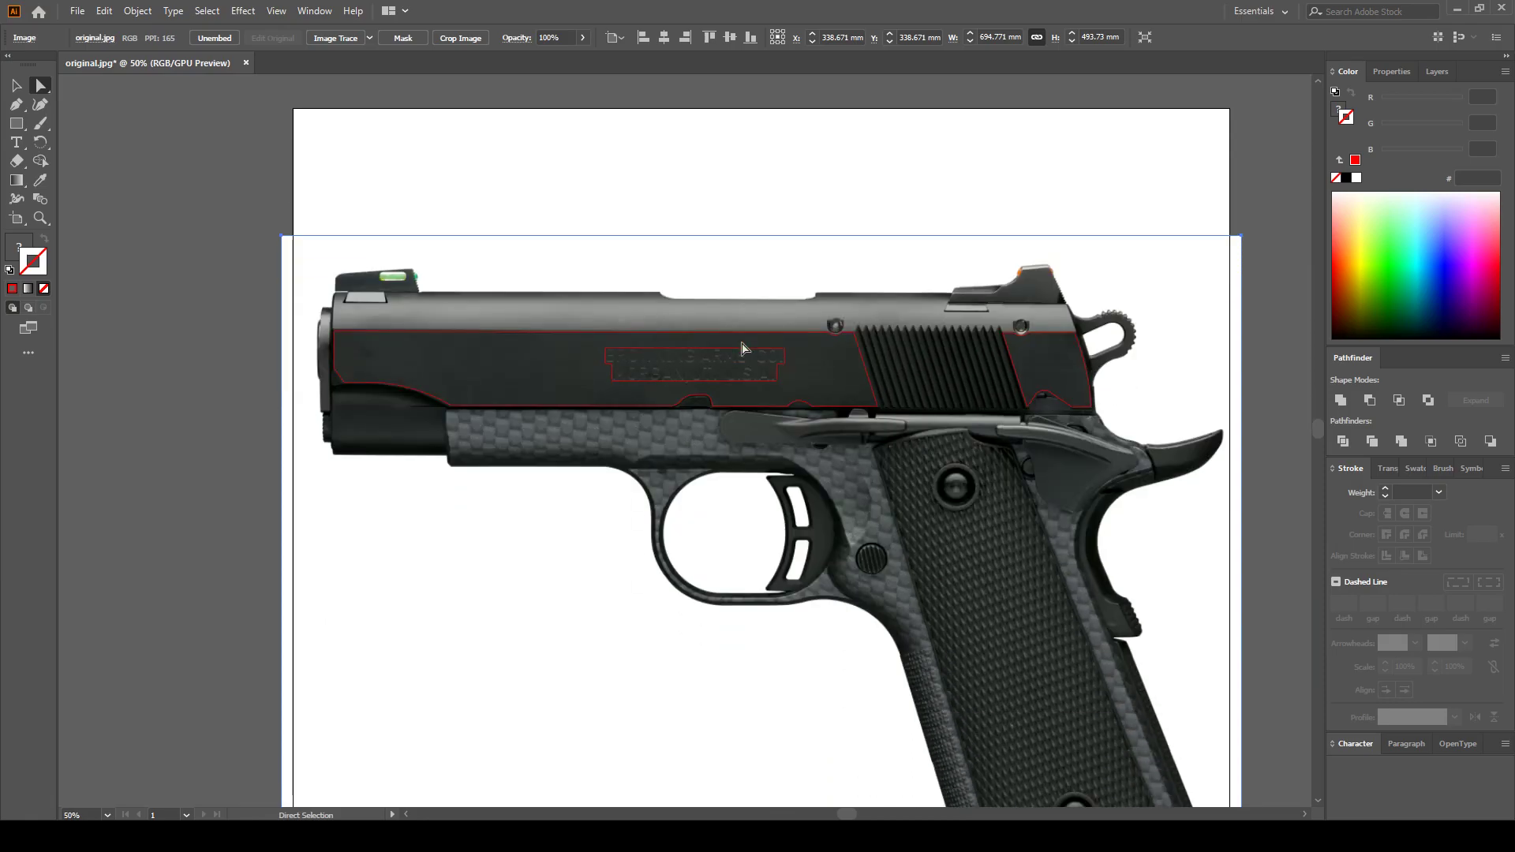
mouse_move(275, 11)
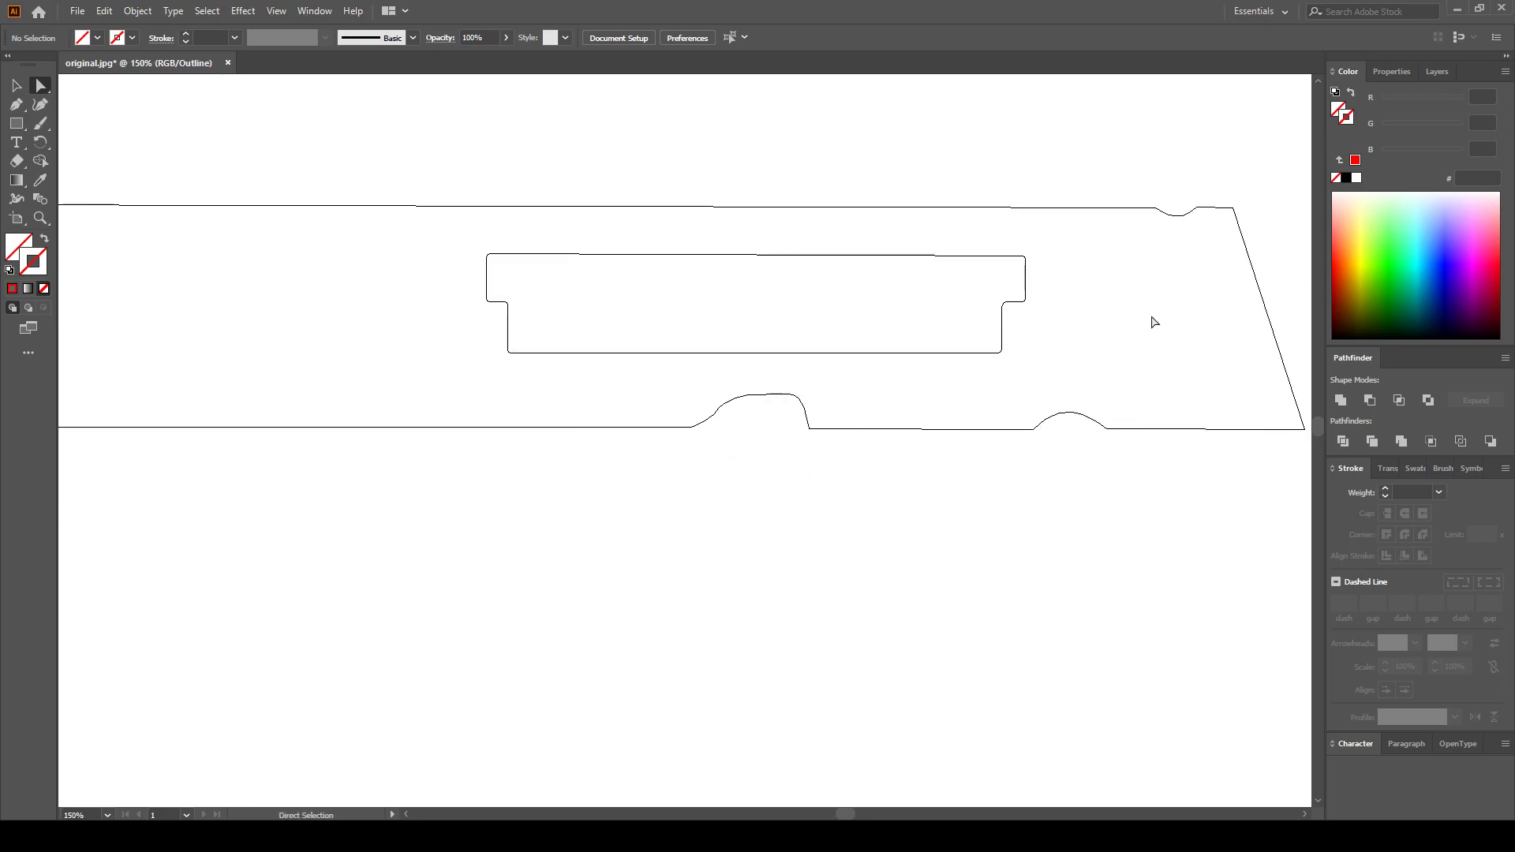
key("ctrl+minus")
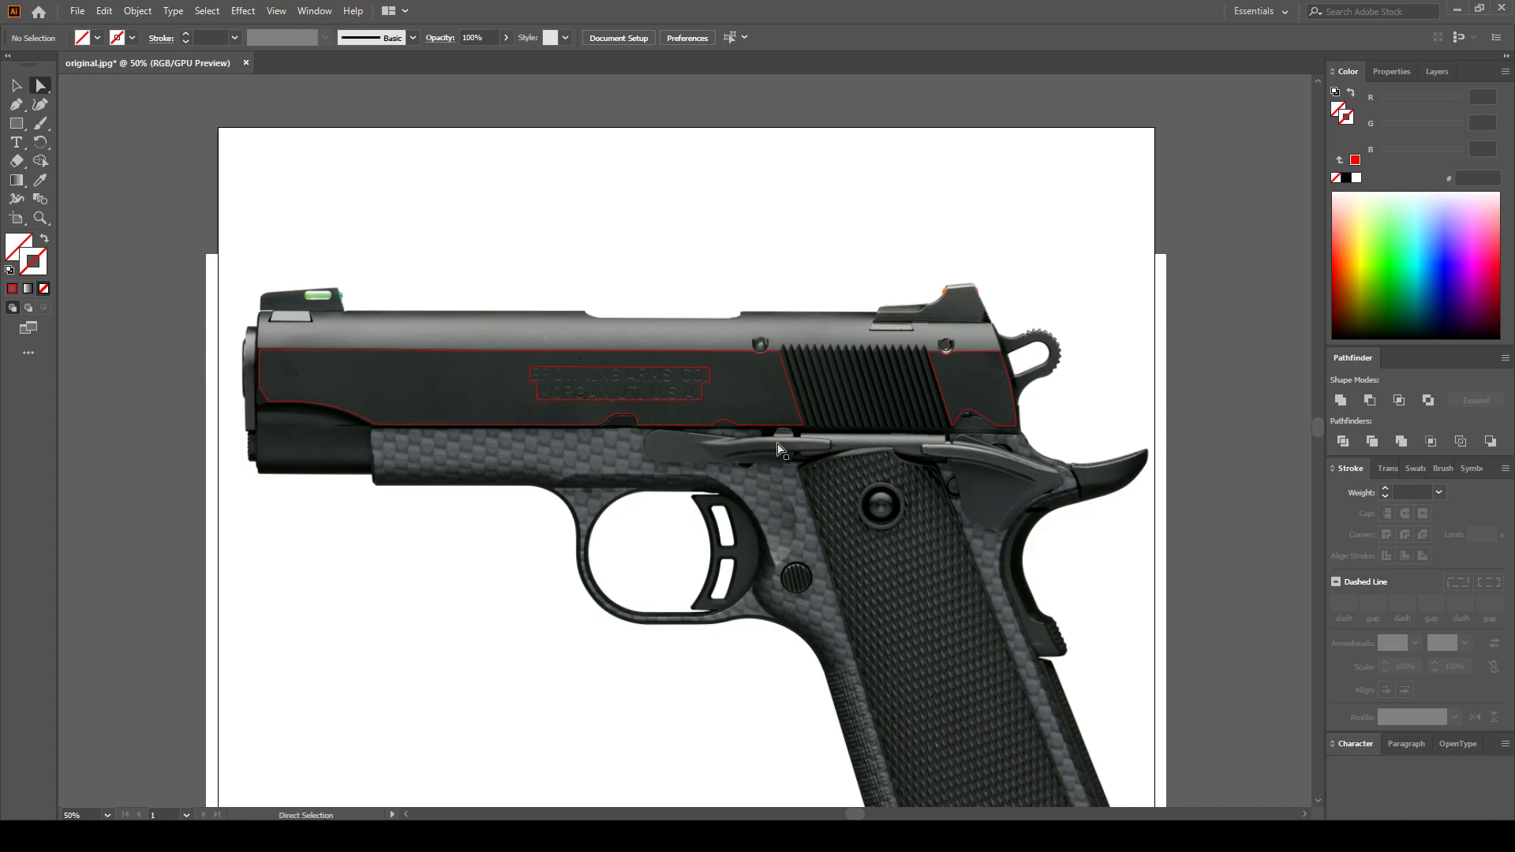
mouse_move(780, 451)
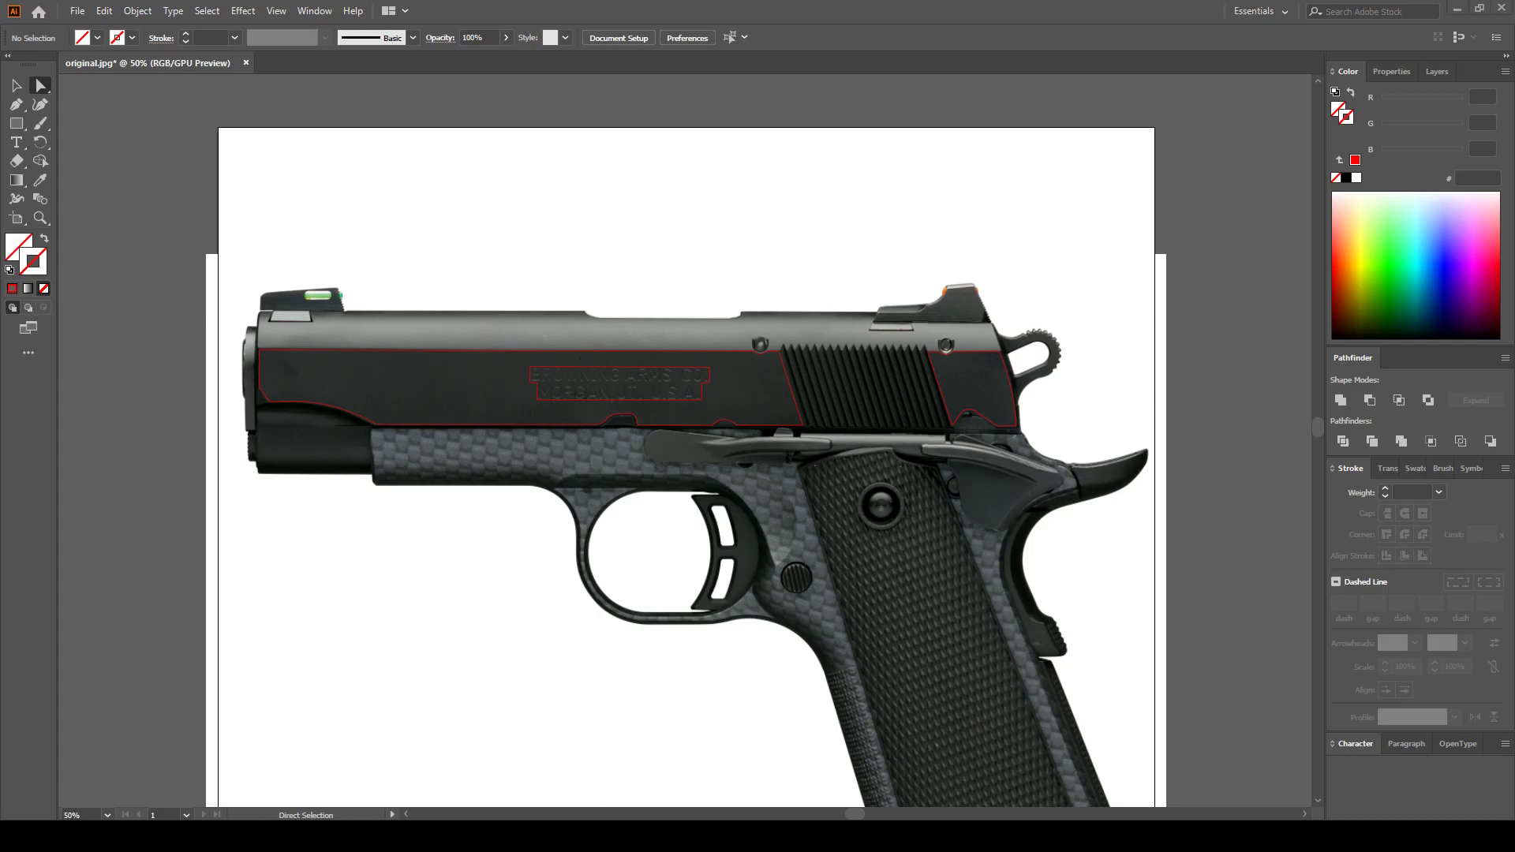